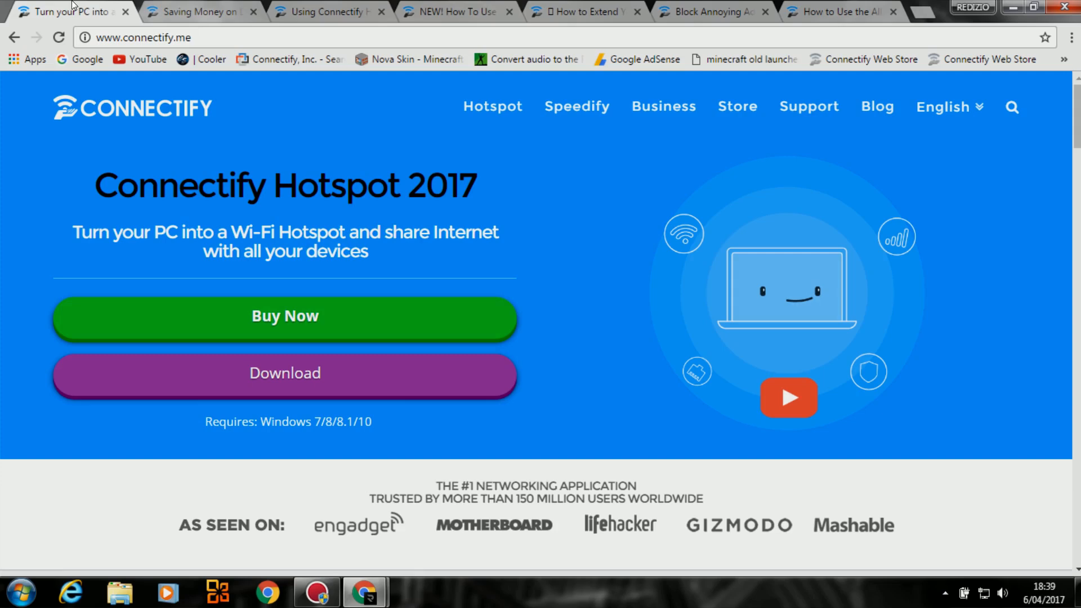
mouse_move(123, 11)
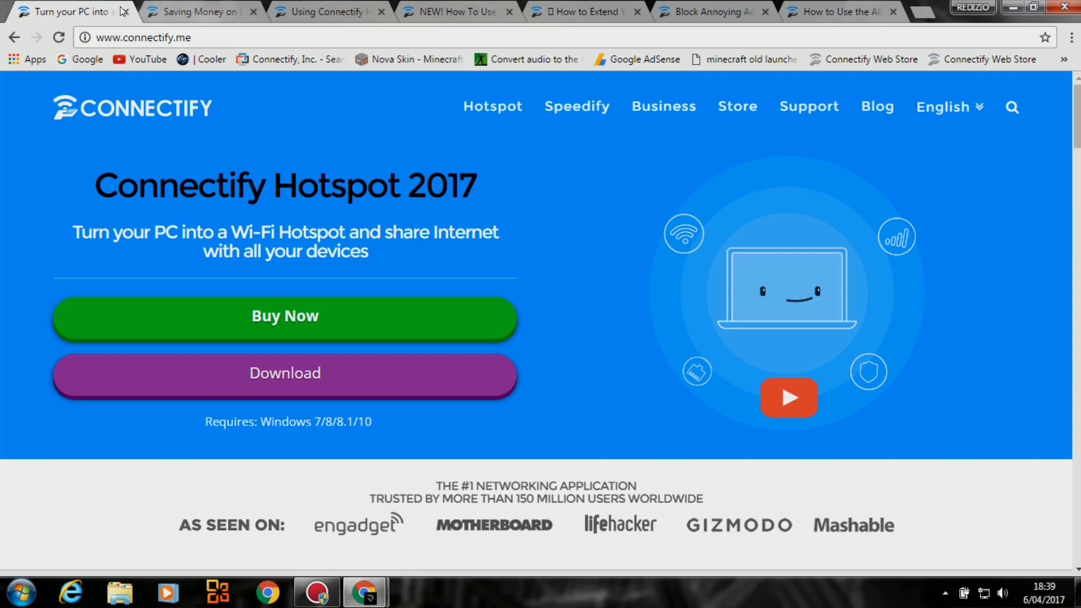
- Browse the hotel Wi-Fi, discreet hotspot and emoji name blog articles
left_click(200, 11)
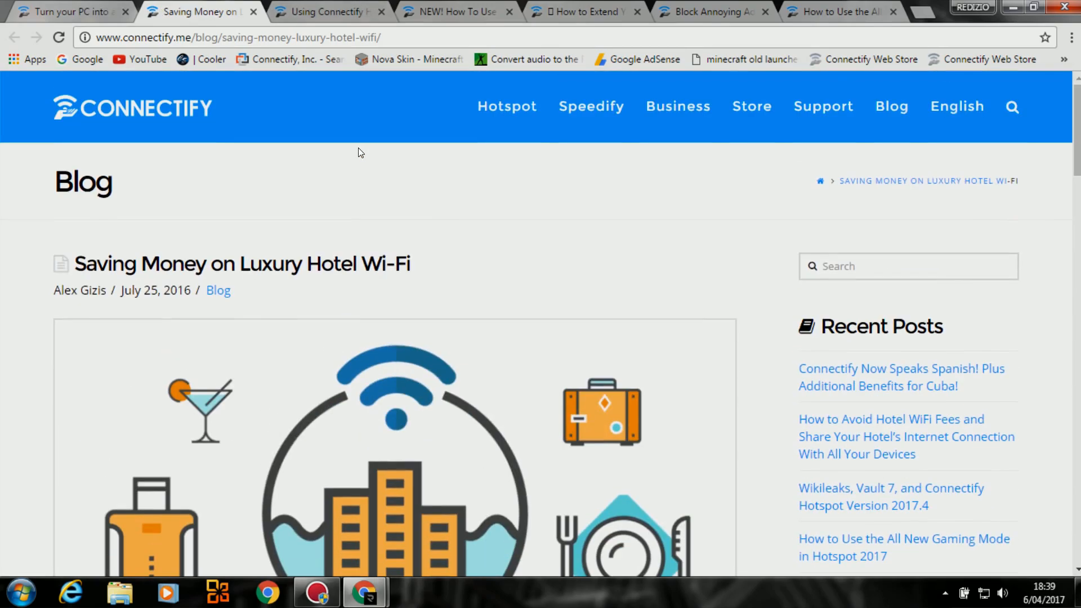
scroll("down", 3)
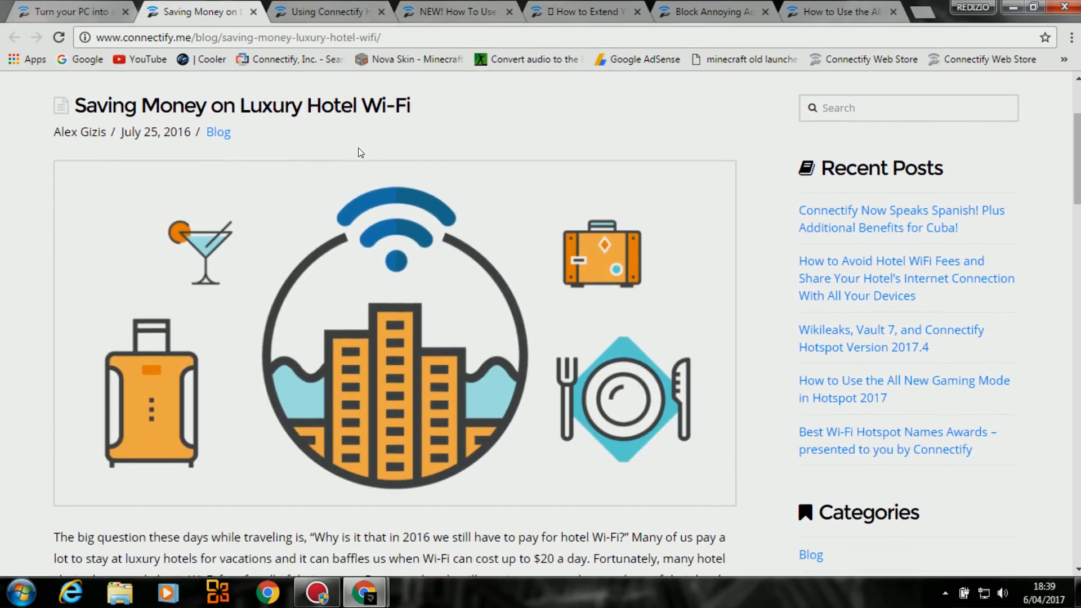
scroll("down", 3)
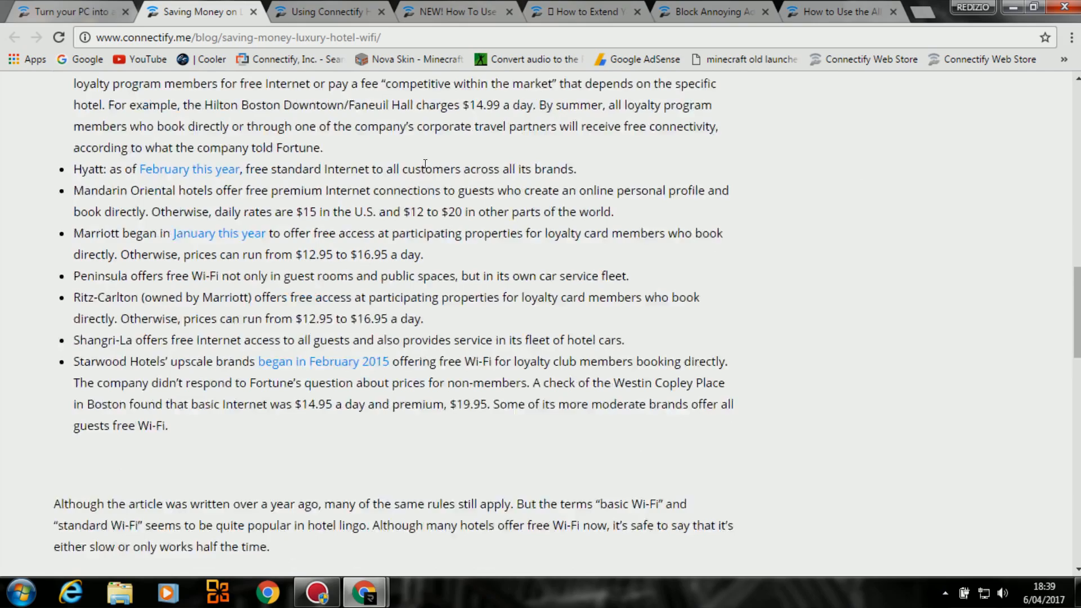
left_click(328, 11)
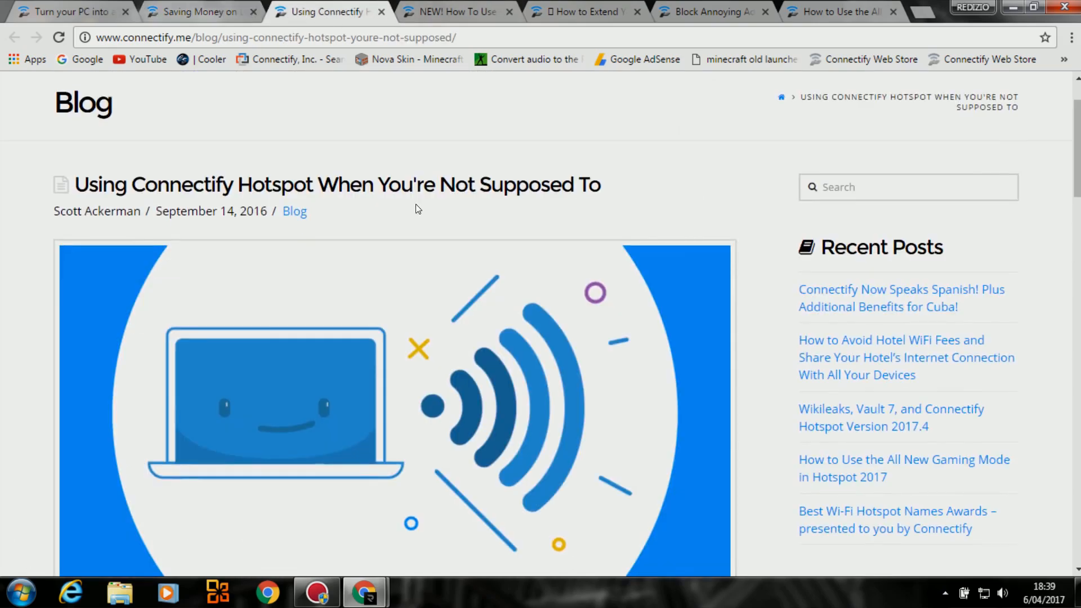
left_click(457, 11)
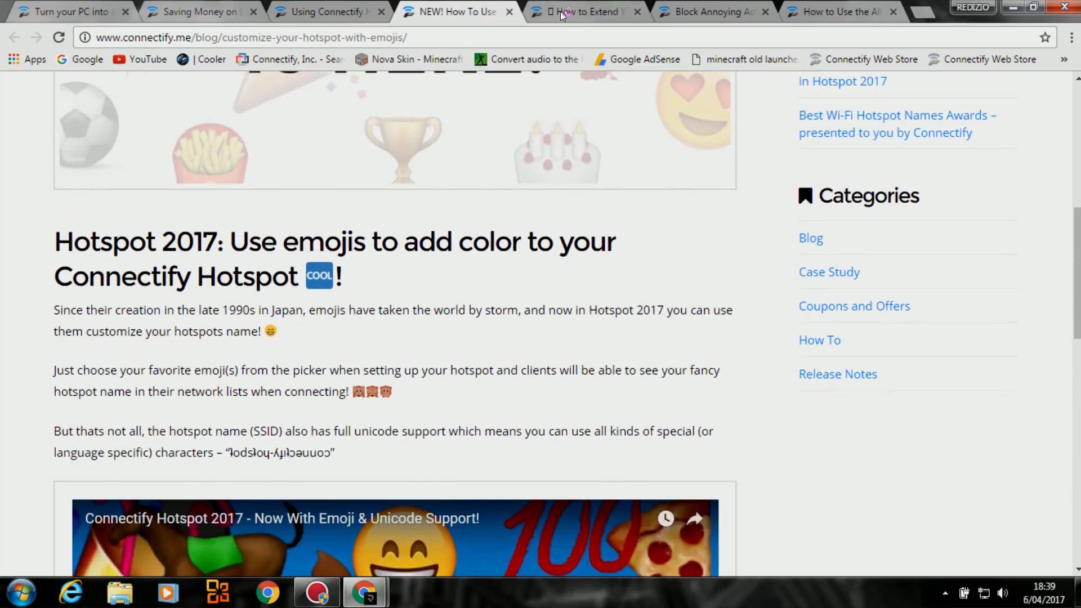
- View the WiFi range and ad blocking articles, then close the gaming mode and other blog tabs
left_click(582, 11)
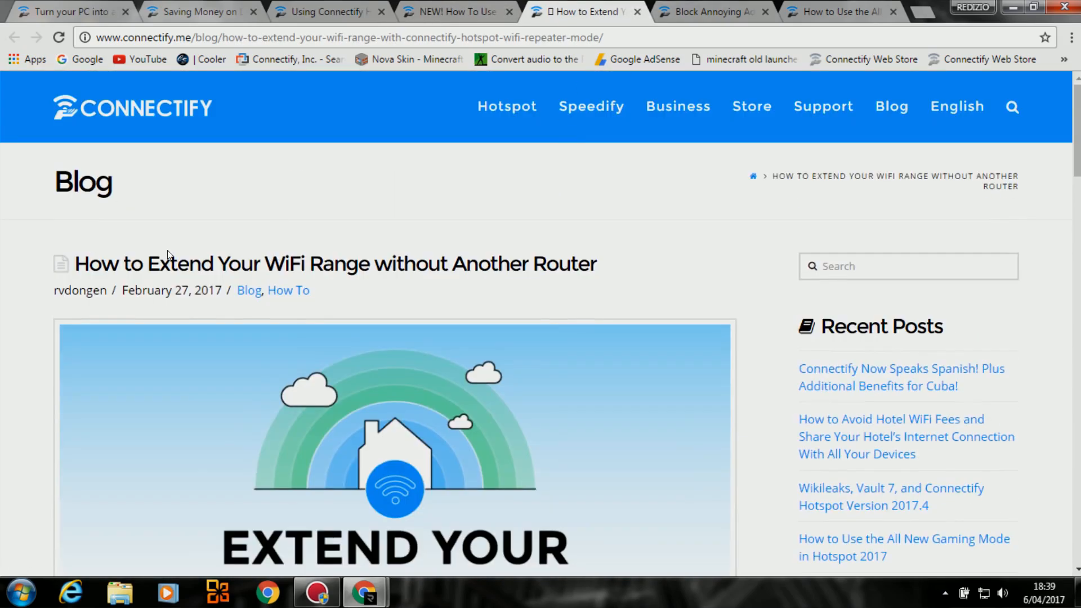
left_click(710, 11)
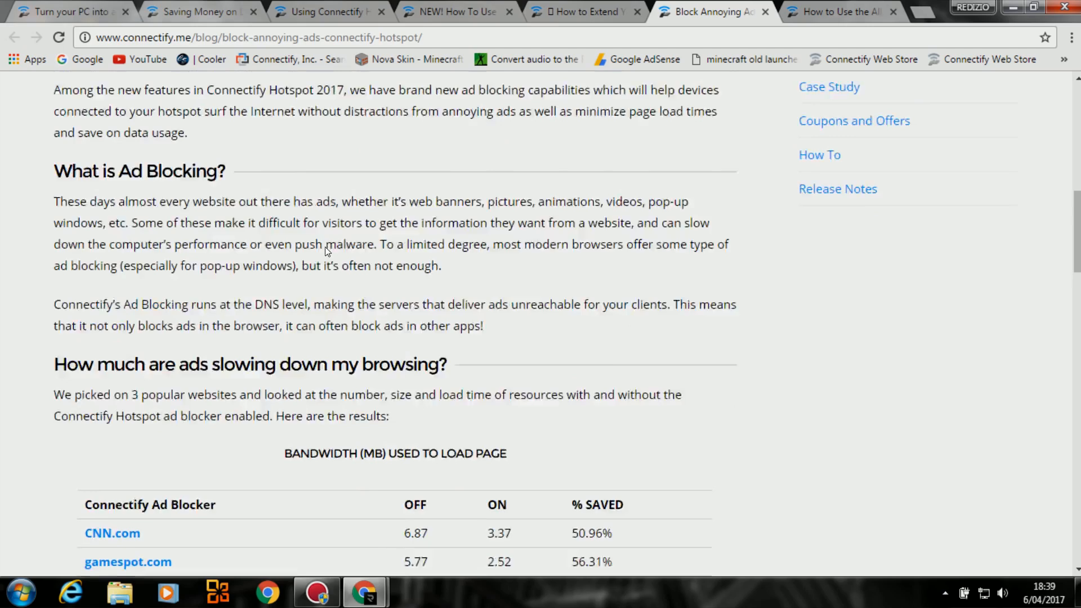
left_click(837, 12)
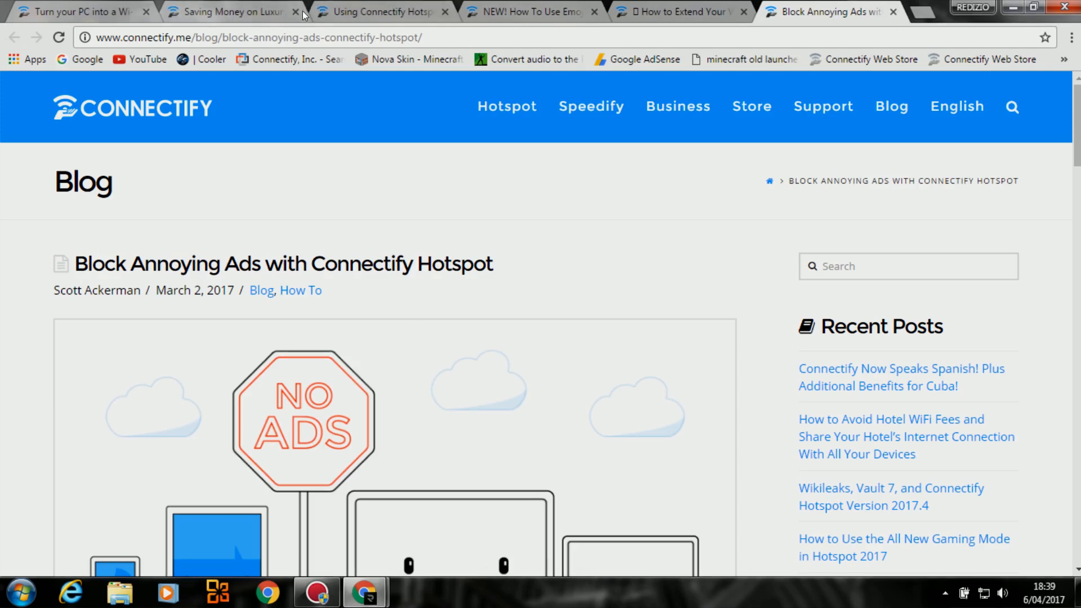
left_click(298, 11)
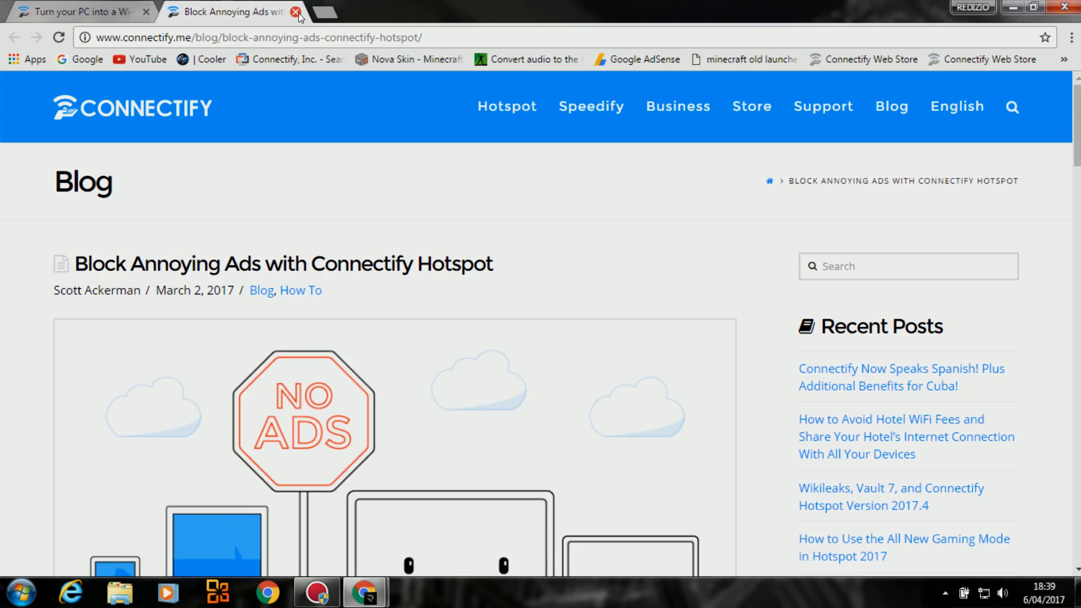
- Close the last blog tab and download the Connectify 2017 installer, skipping the MAX deal
left_click(296, 12)
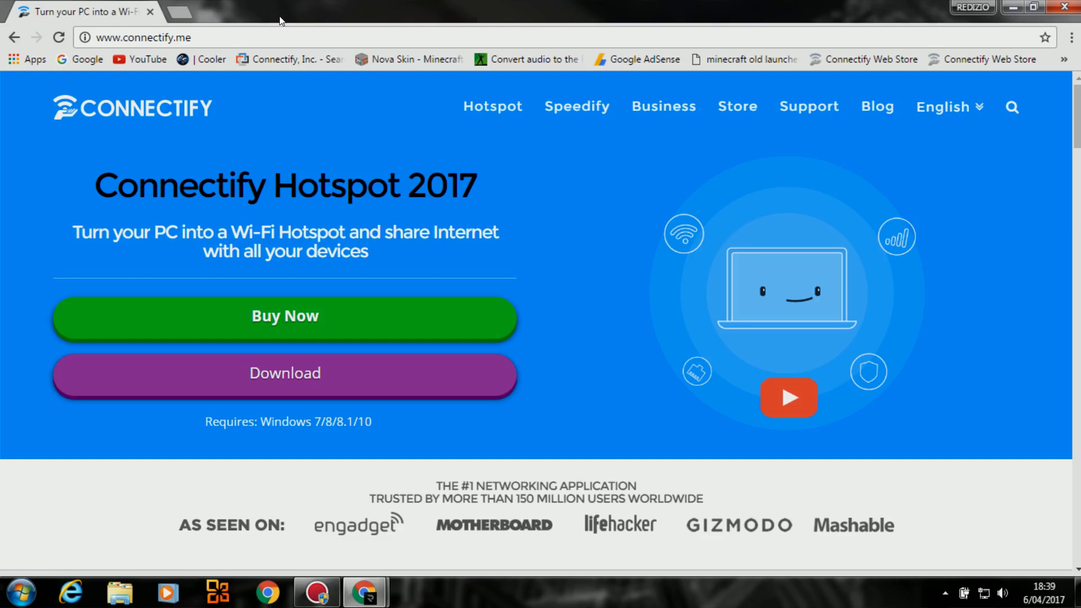
mouse_move(282, 20)
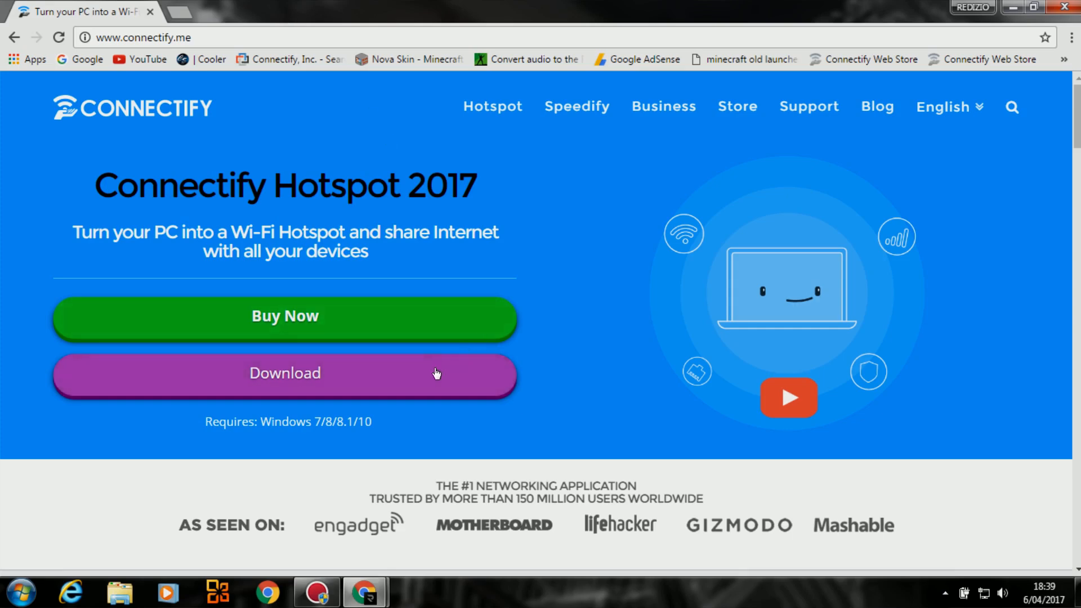
left_click(285, 376)
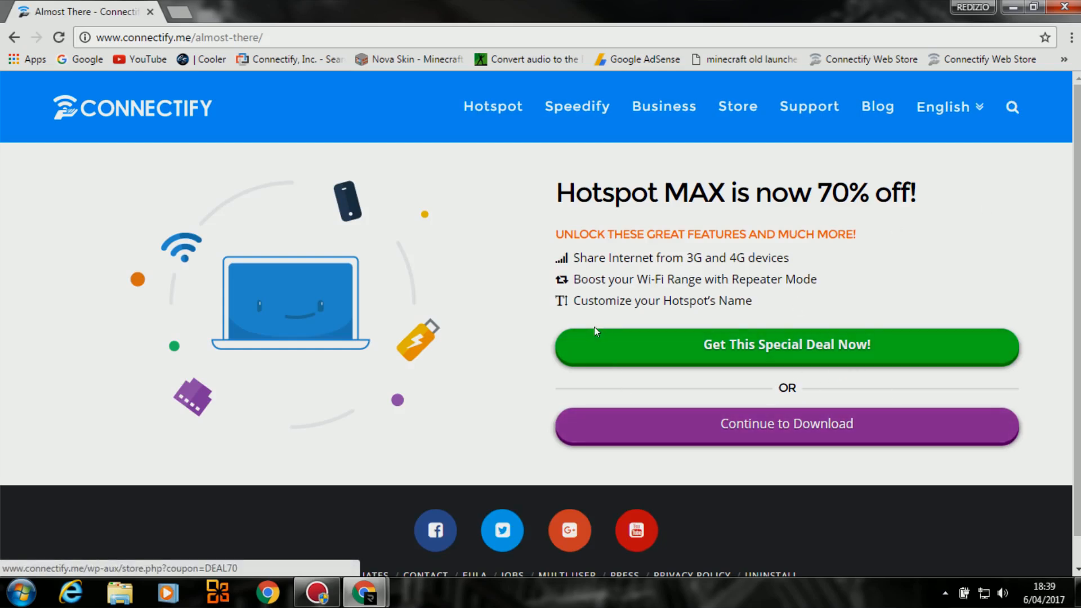
left_click(785, 424)
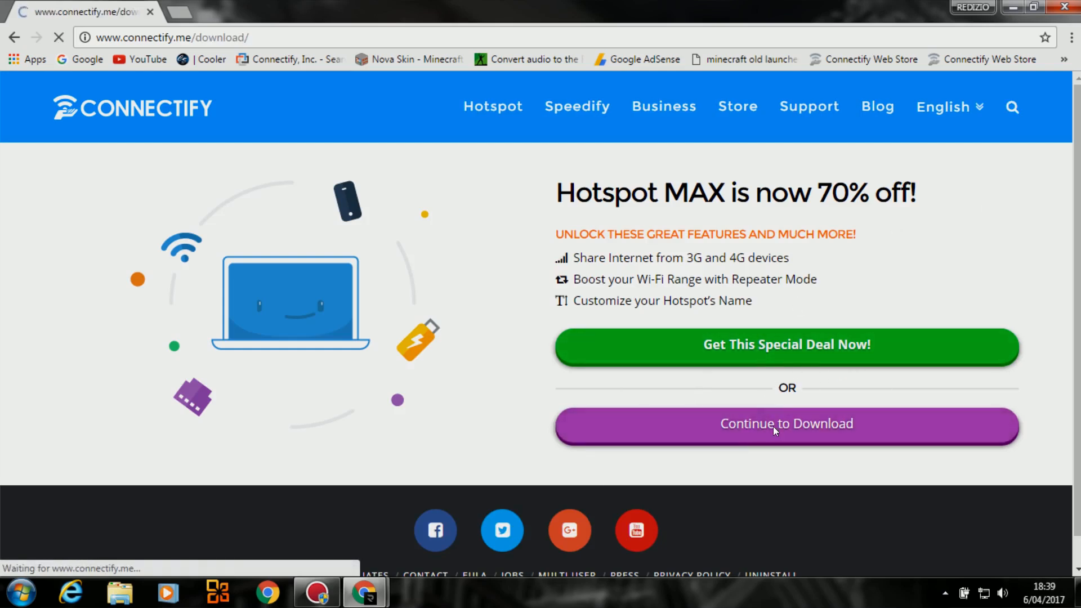
left_click(785, 425)
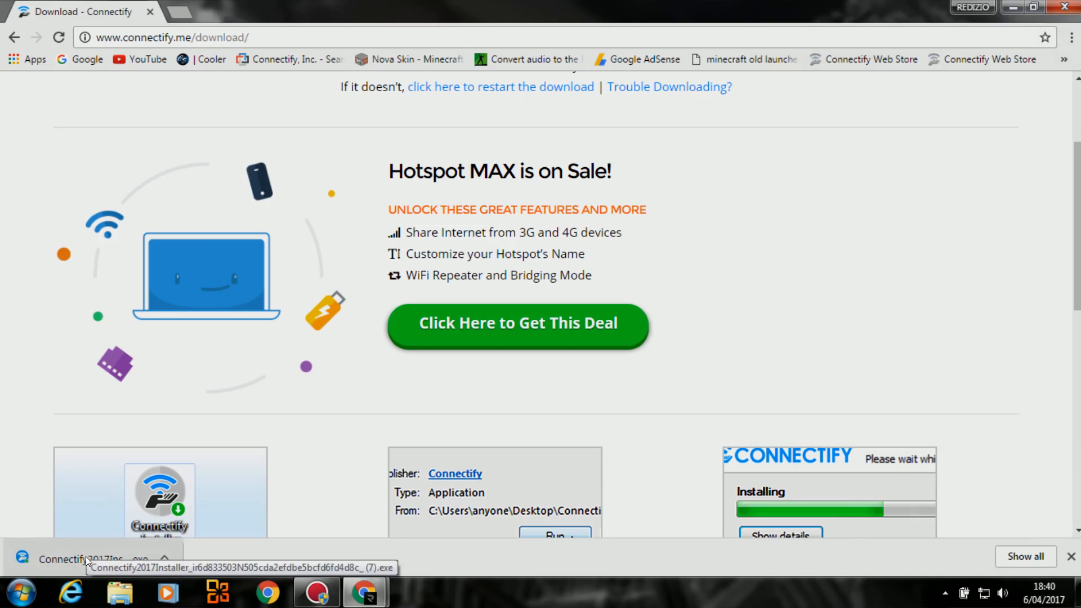
- Run the downloaded installer, allowing the security warning and User Account Control prompts
left_click(88, 560)
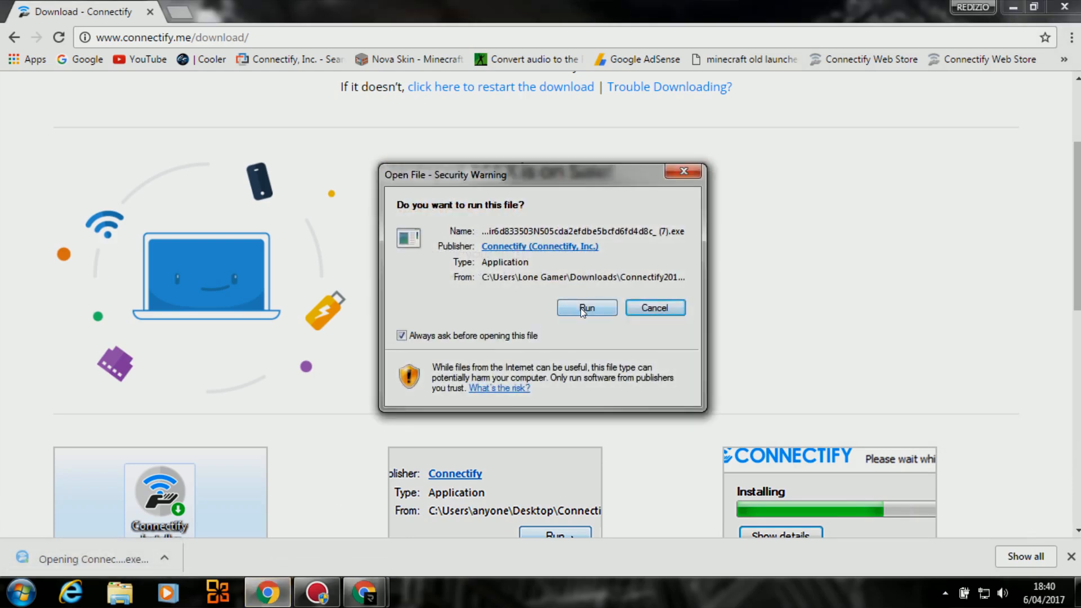
left_click(585, 307)
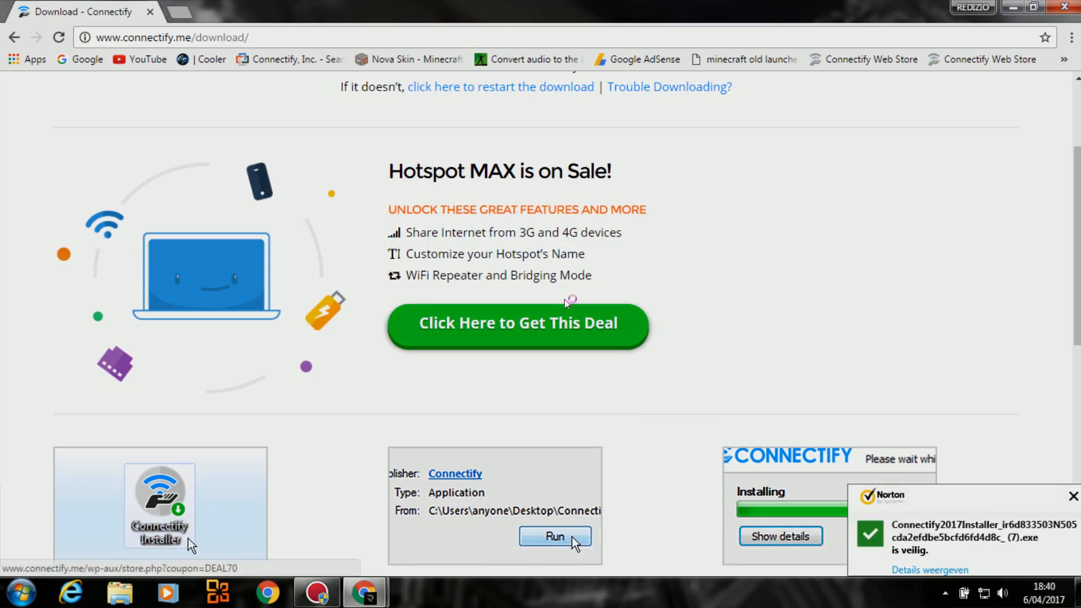
left_click(555, 536)
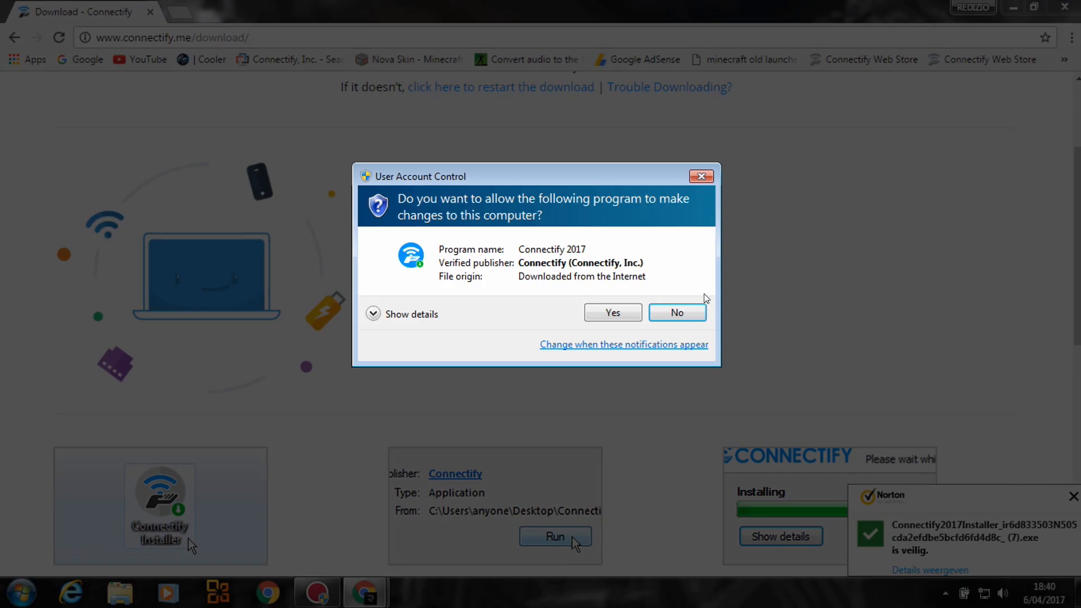
left_click(611, 312)
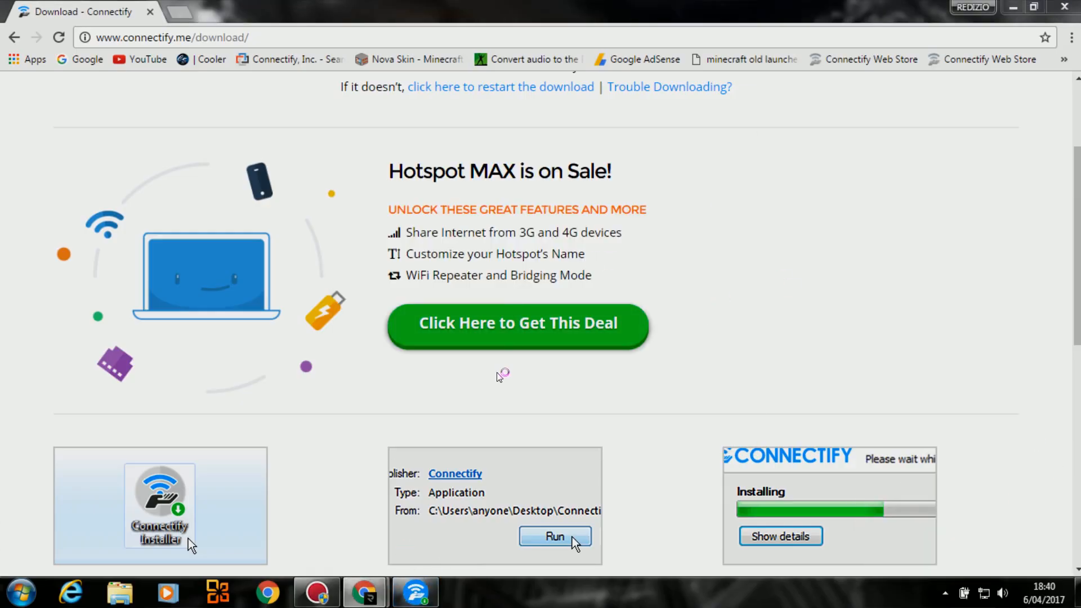
left_click(555, 538)
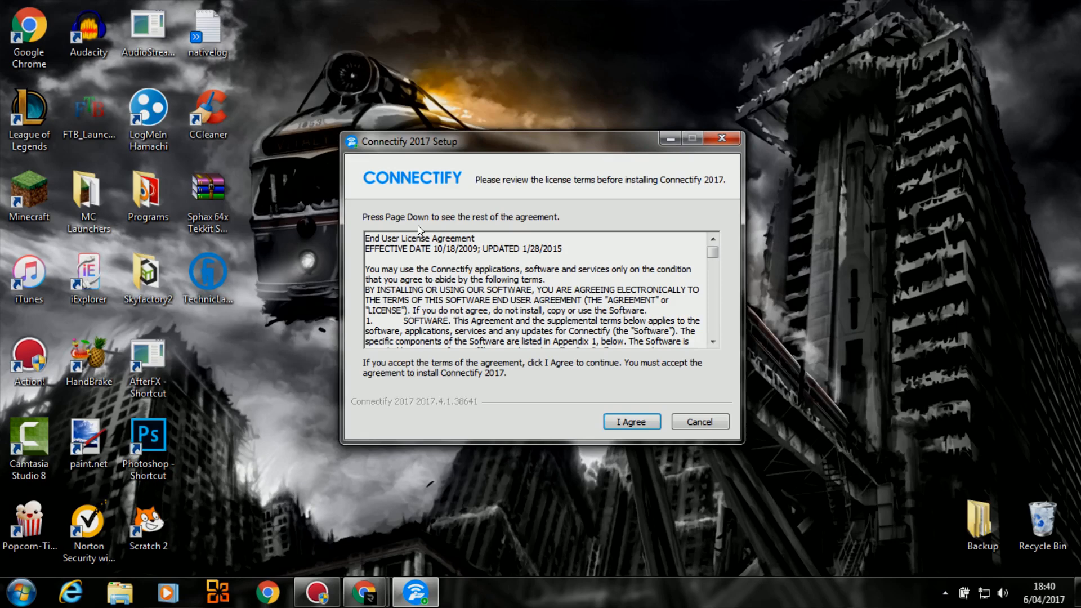
- Accept the license agreement and approve installing the Connectify network service driver
left_click(631, 421)
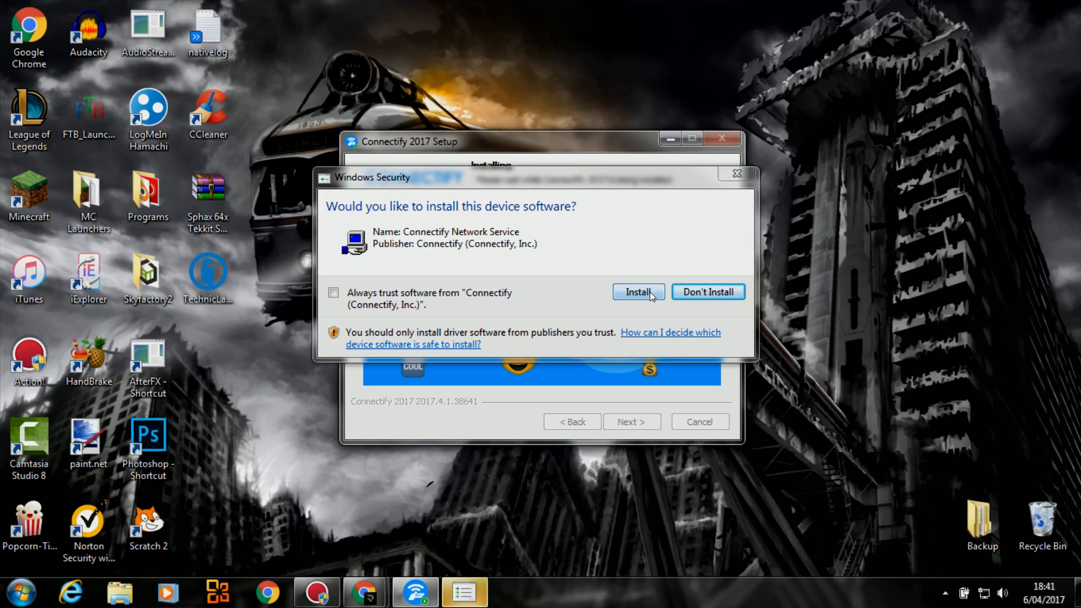
left_click(637, 292)
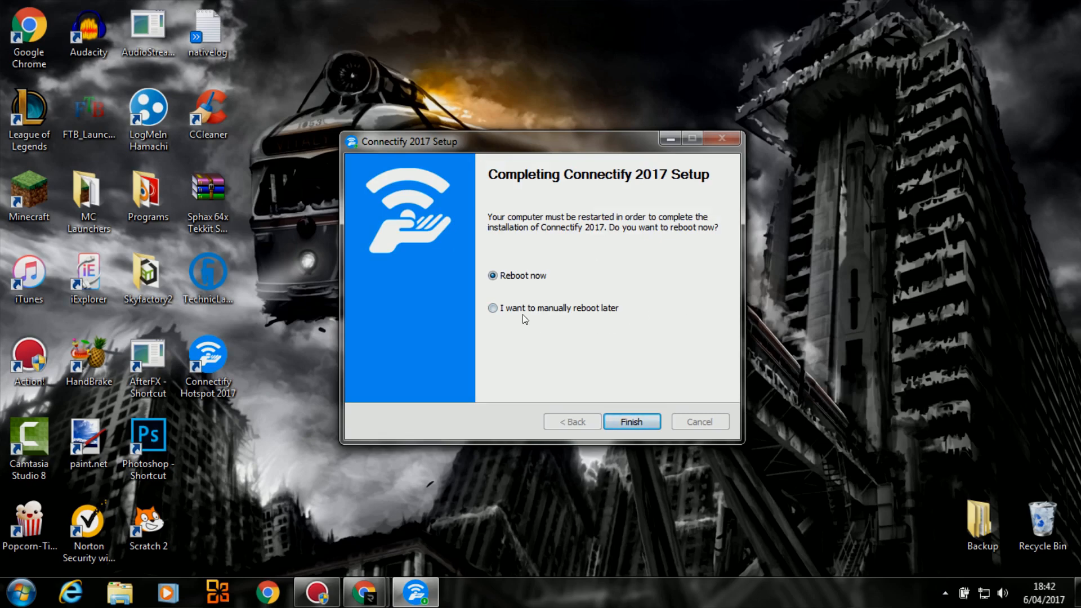
- Finish setup with a manual reboot later and get started with the free Lite trial
left_click(630, 421)
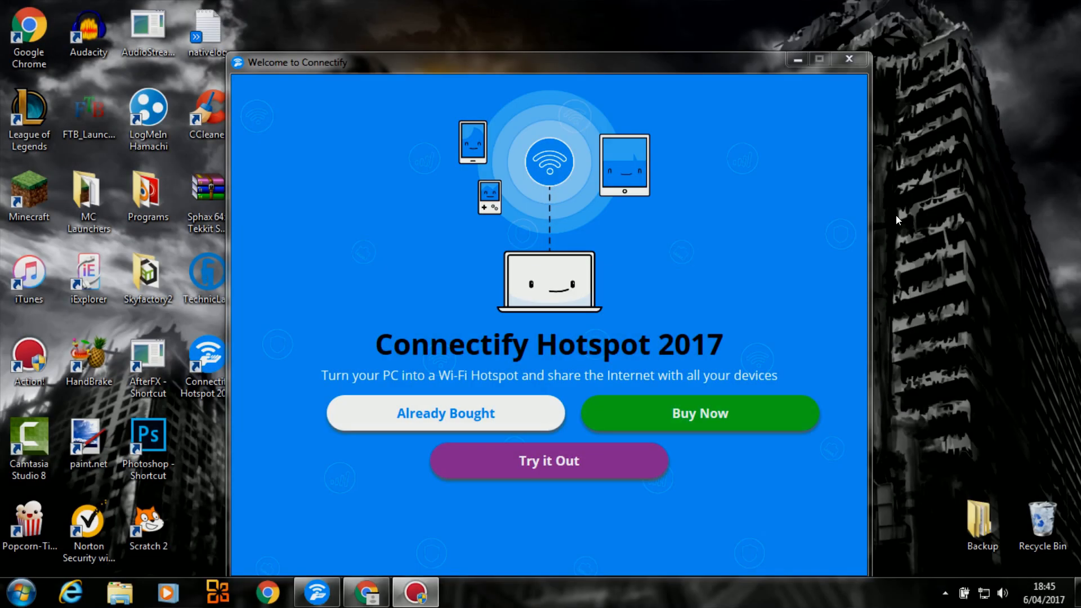
mouse_move(437, 62)
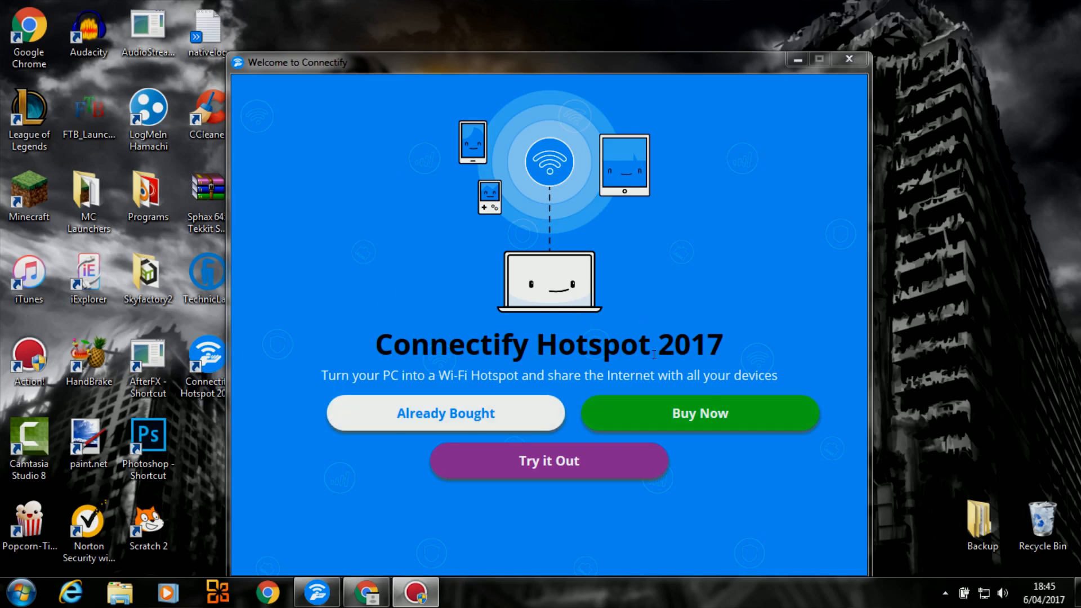
left_click(548, 461)
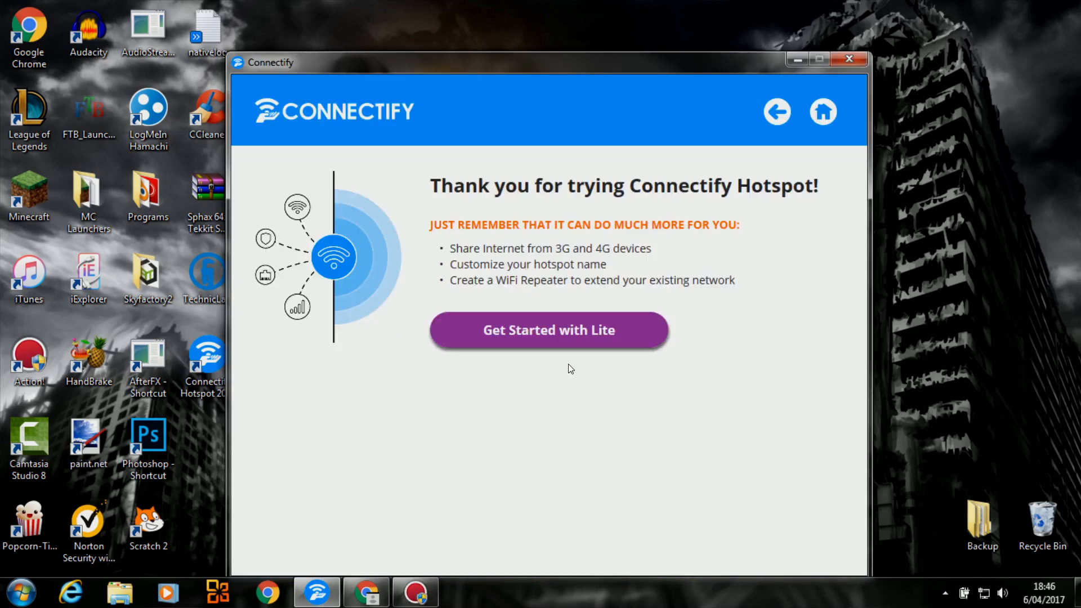
left_click(849, 59)
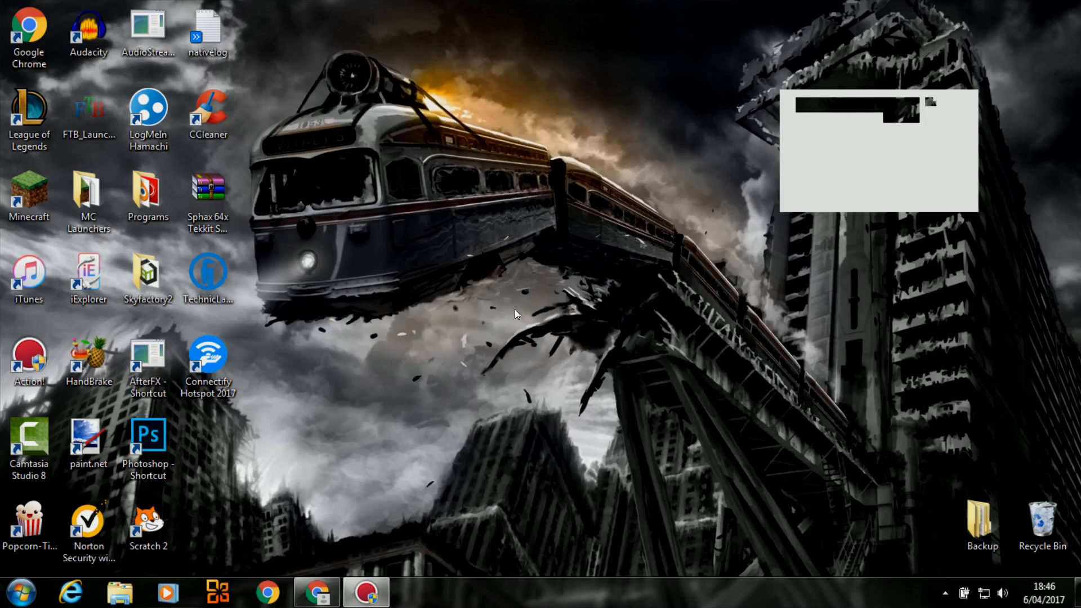
- Name the hotspot Connectify-Redizio and dismiss the custom naming PRO notice
left_click(207, 348)
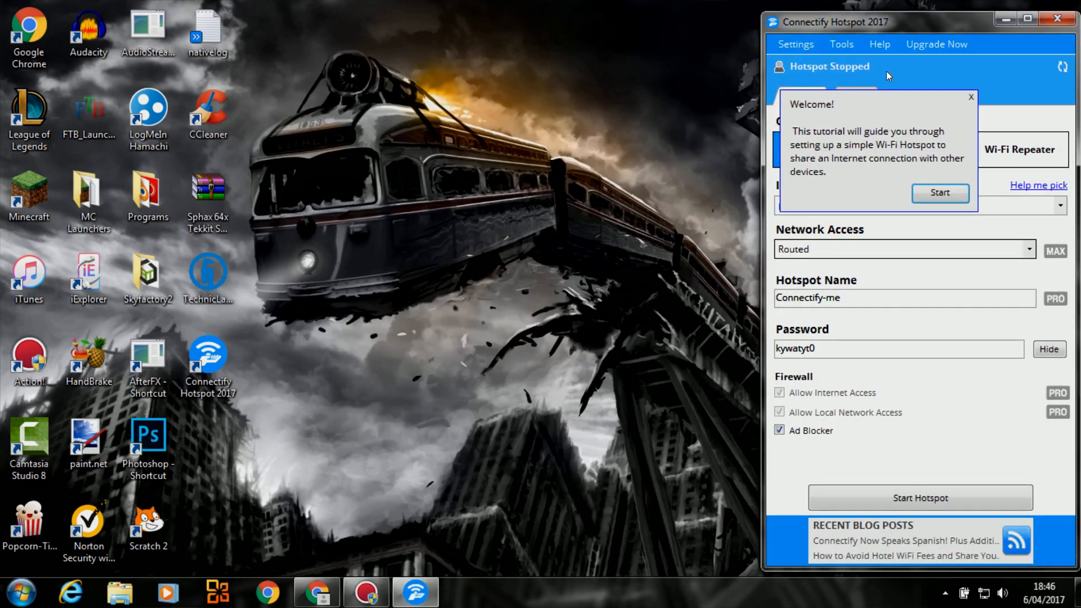
mouse_move(948, 101)
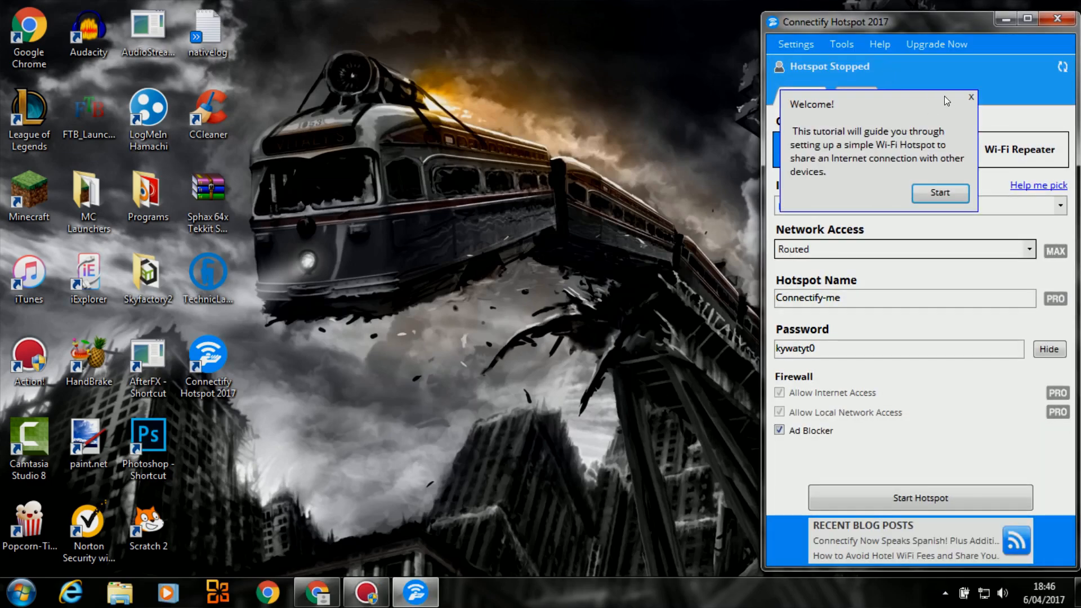
left_click(972, 97)
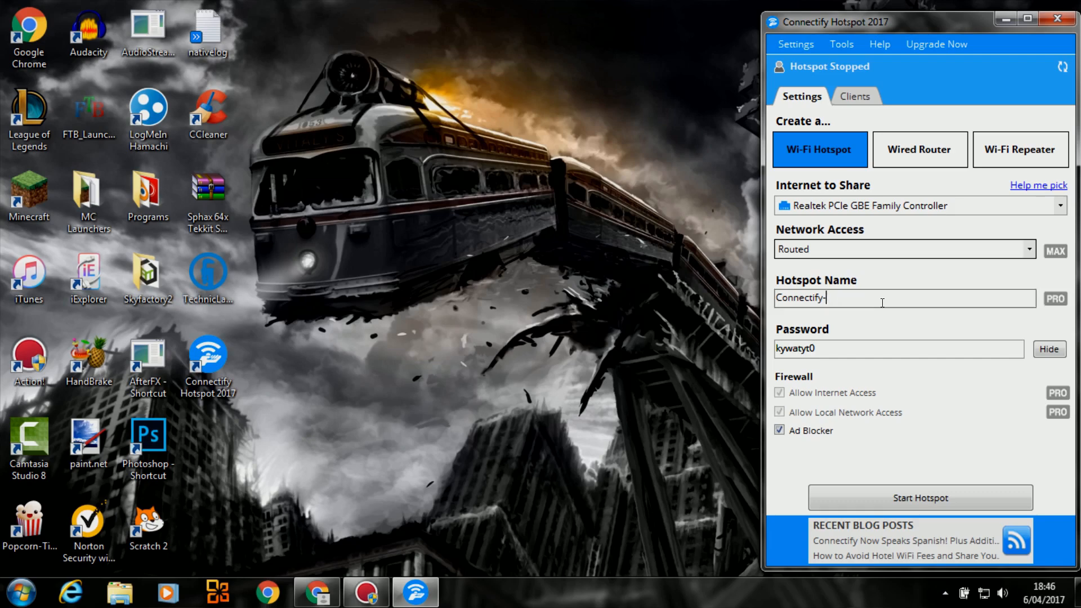
type("Redi")
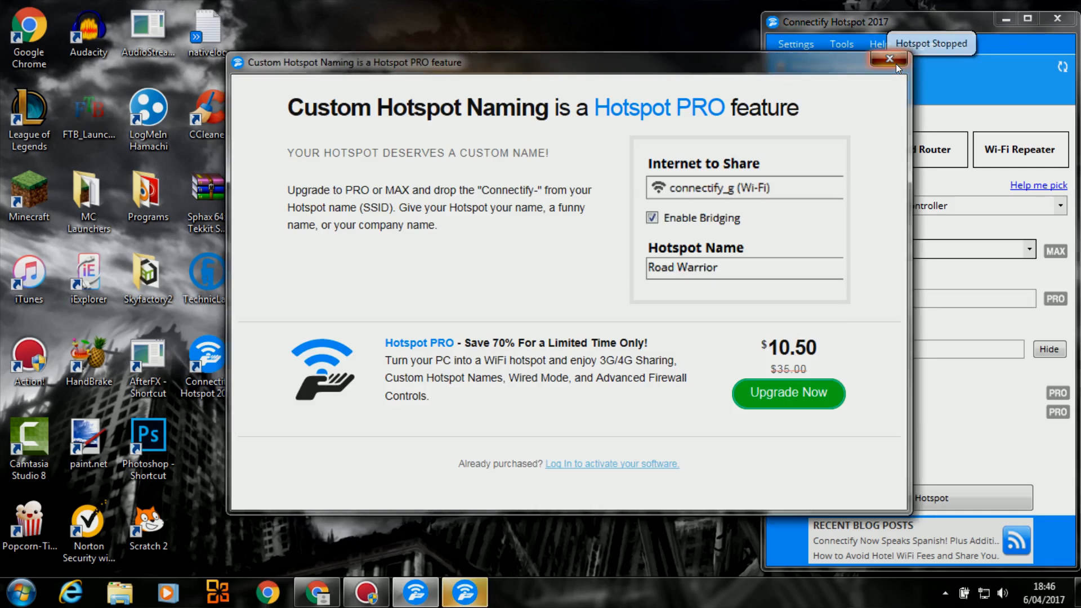
left_click(889, 59)
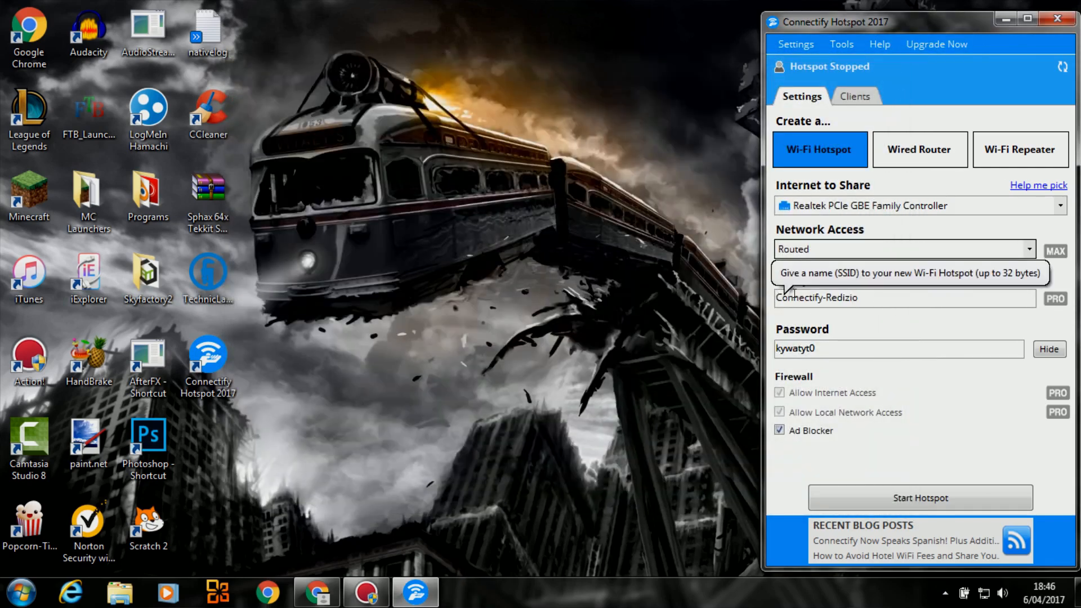
double_click(840, 297)
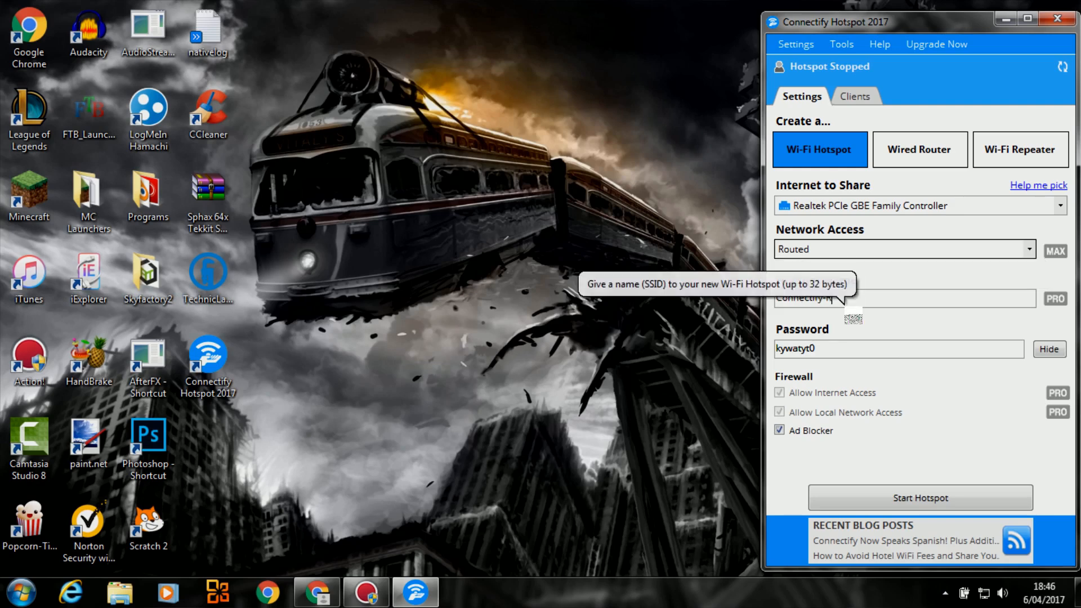
mouse_move(990, 277)
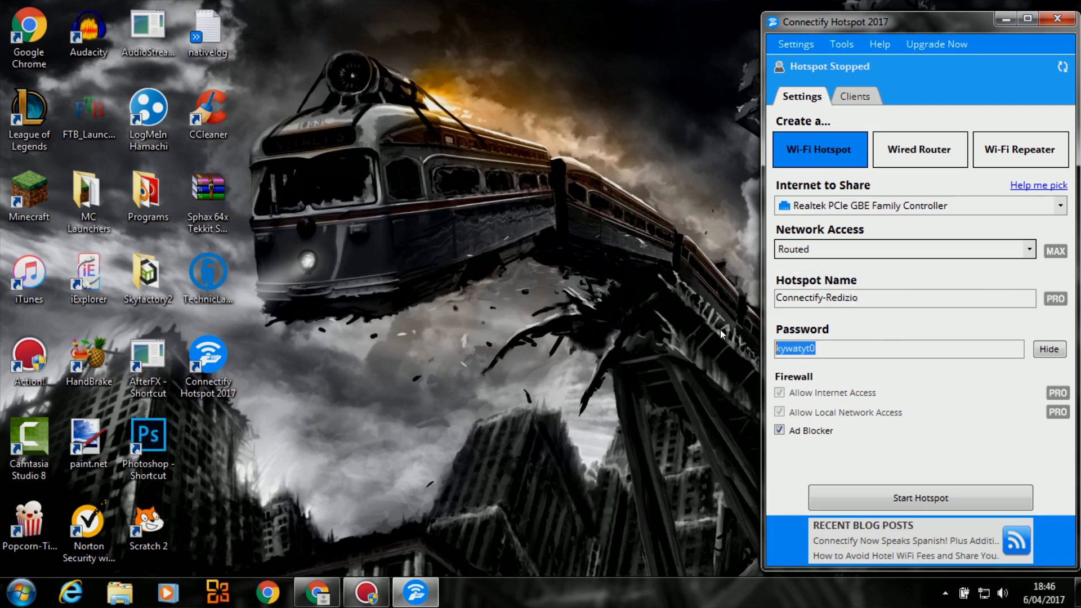
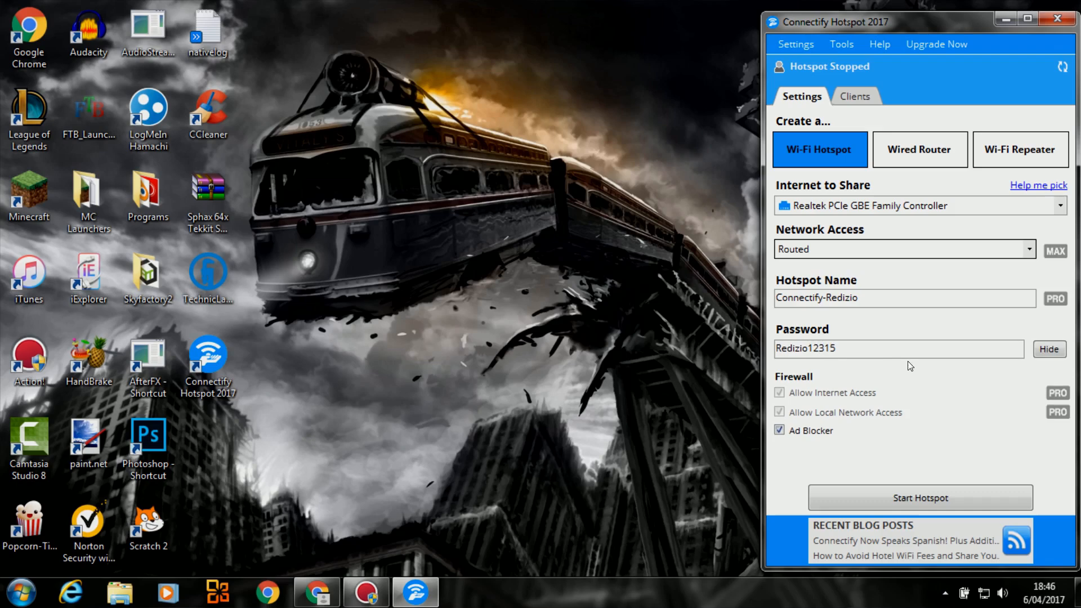
left_click(920, 496)
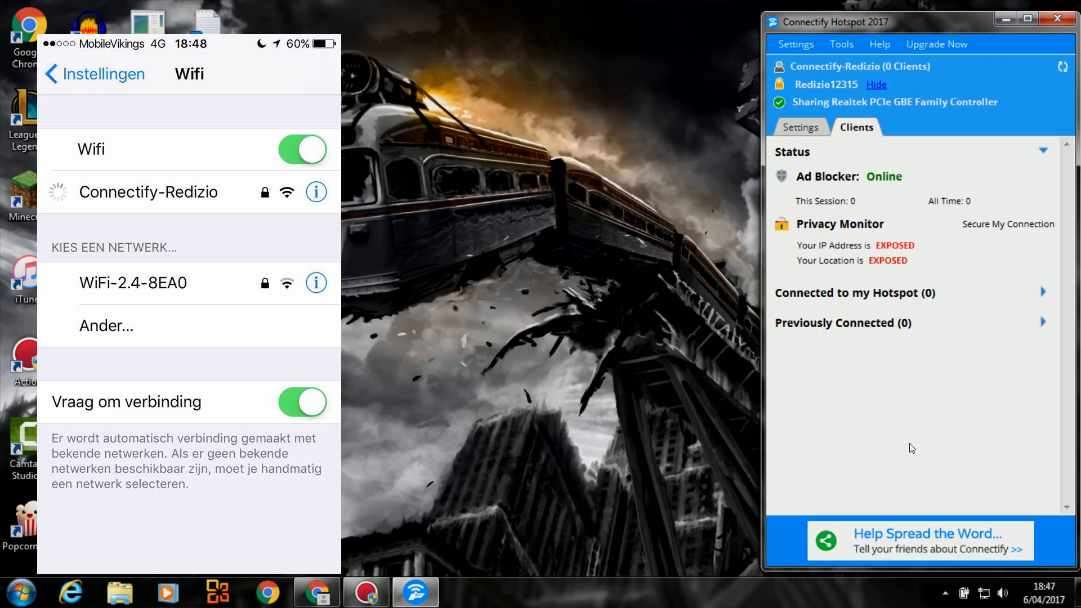
- View the connected phone in the Clients tab and dismiss the device-connected message
left_click(149, 191)
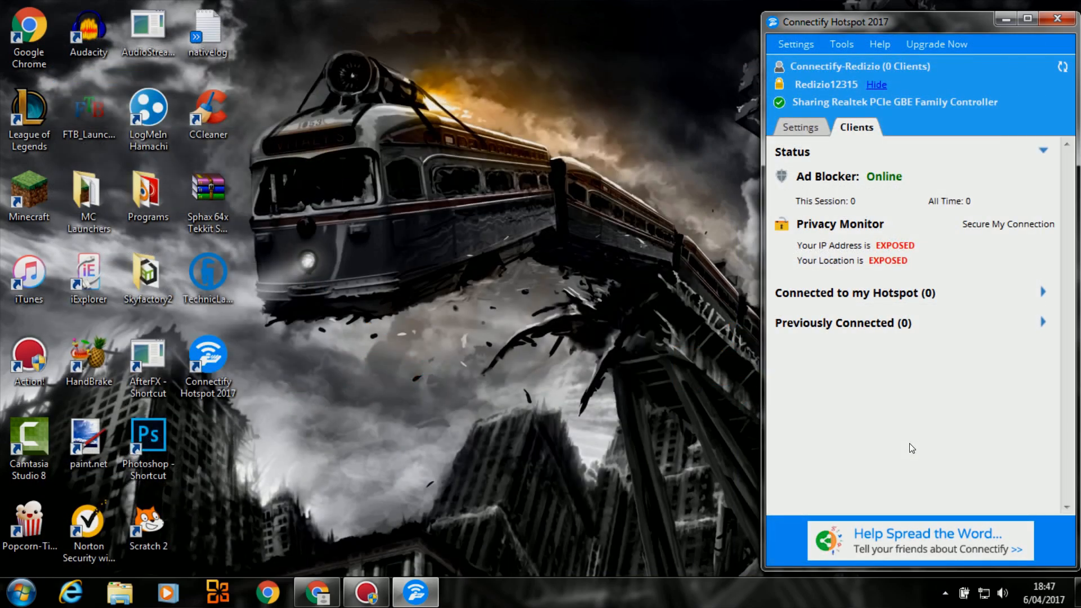
left_click(801, 127)
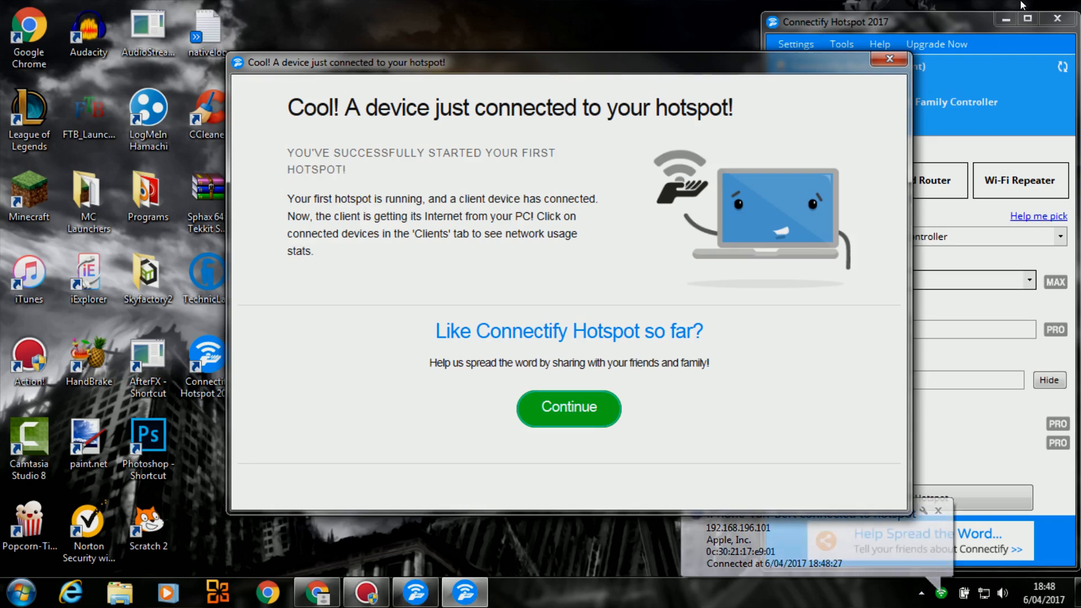
left_click(568, 407)
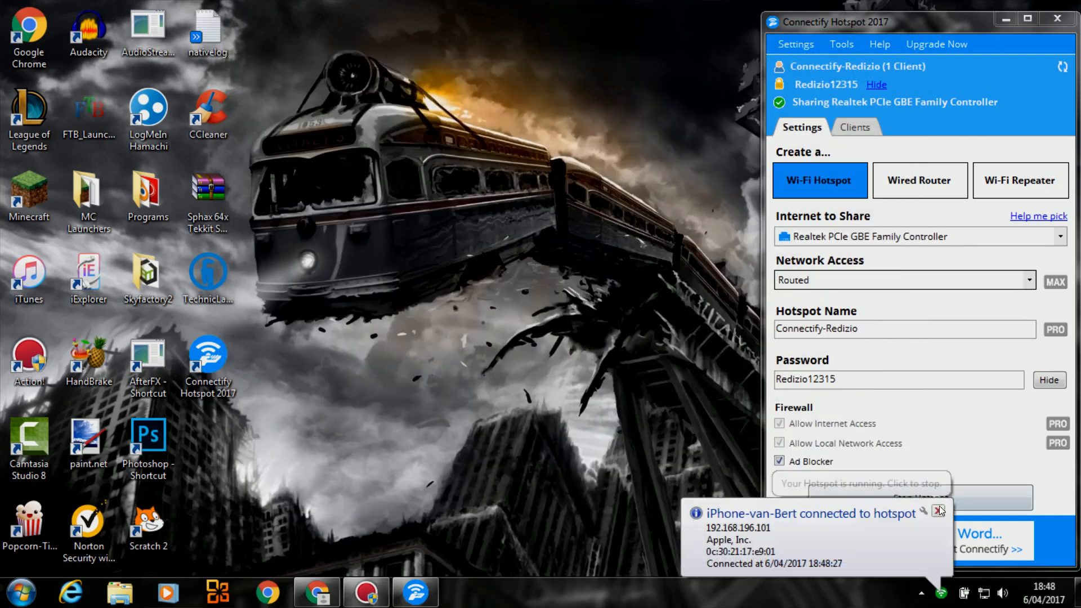
- Try Wi-Fi Repeater and Wired Router modes and dismiss the Wired Mode PRO upgrade notice
left_click(920, 180)
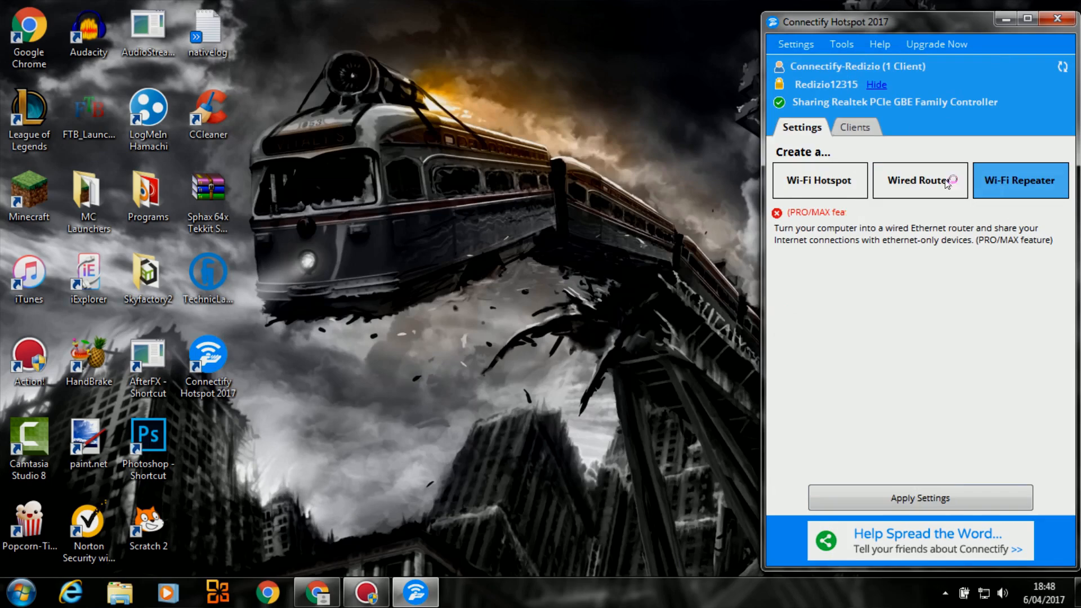
left_click(920, 180)
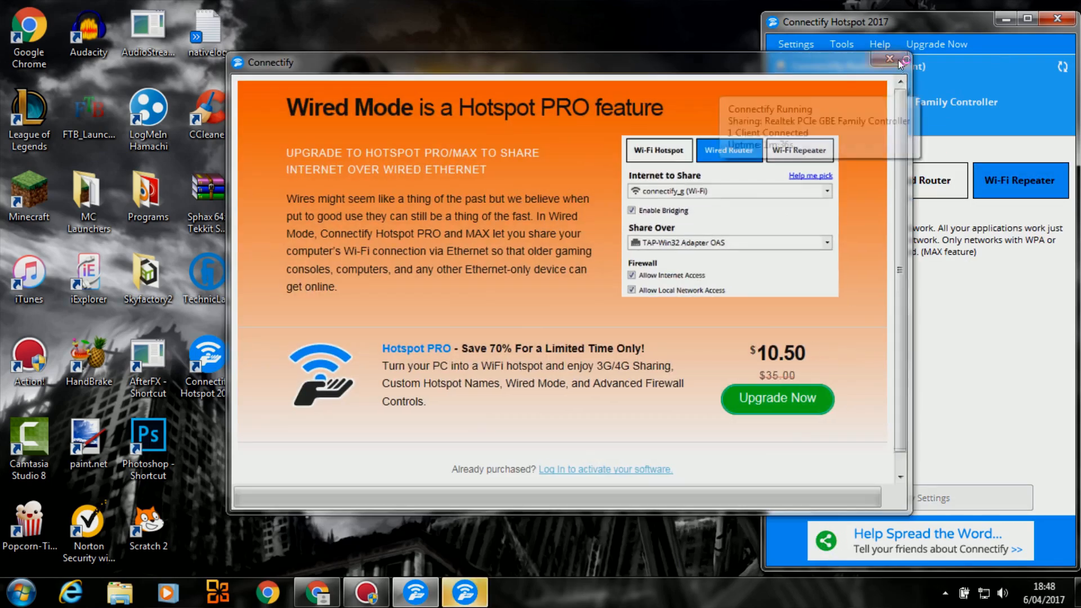
left_click(888, 59)
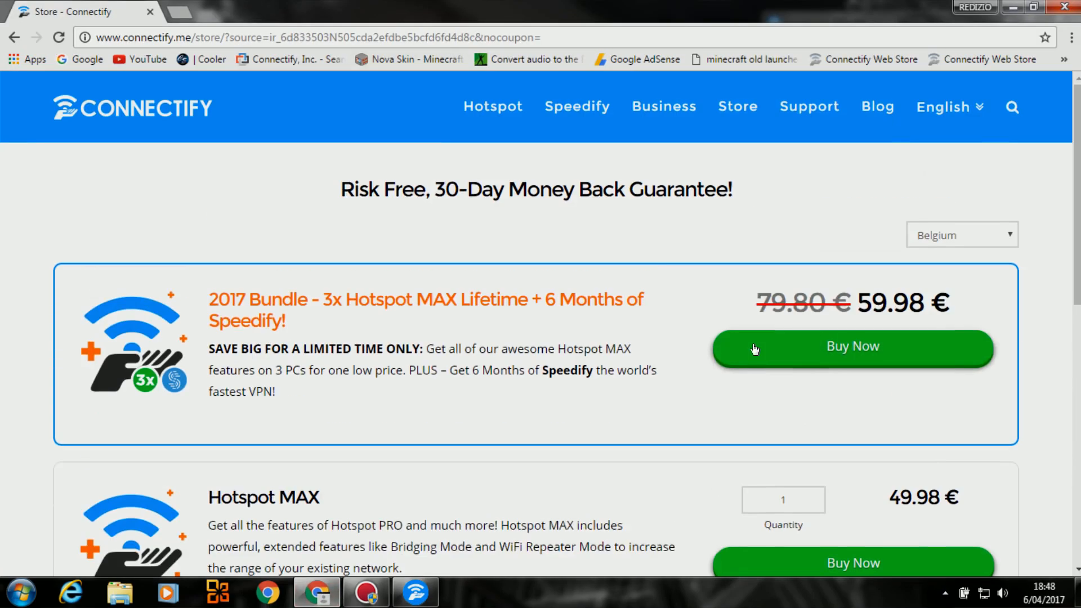
- Apply coupon DEAL70 to the 3x Hotspot MAX bundle cart for a €21.77 total
scroll("down", 3)
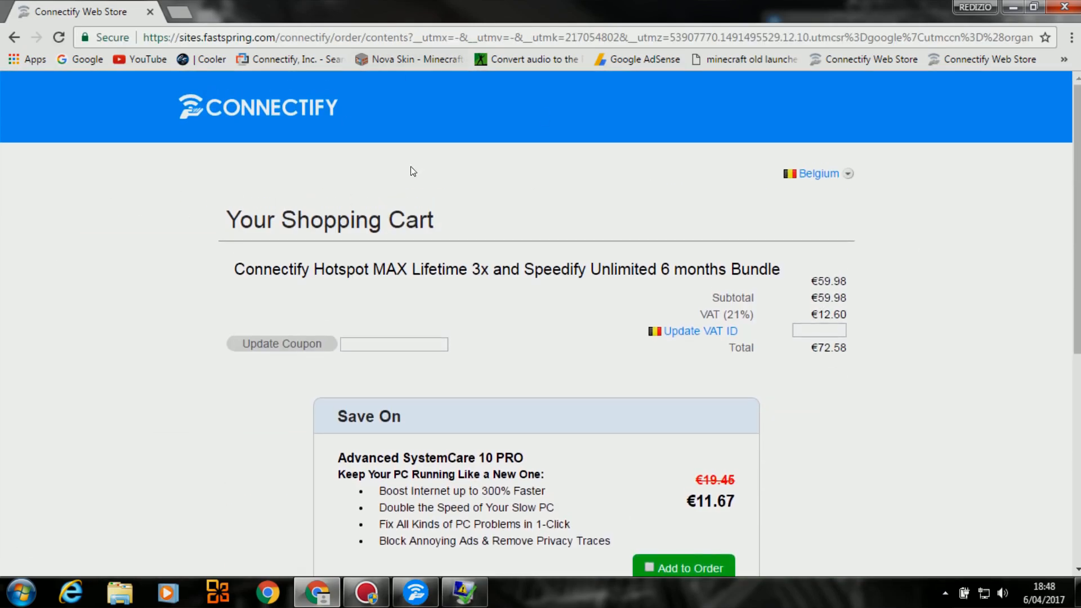
type("D")
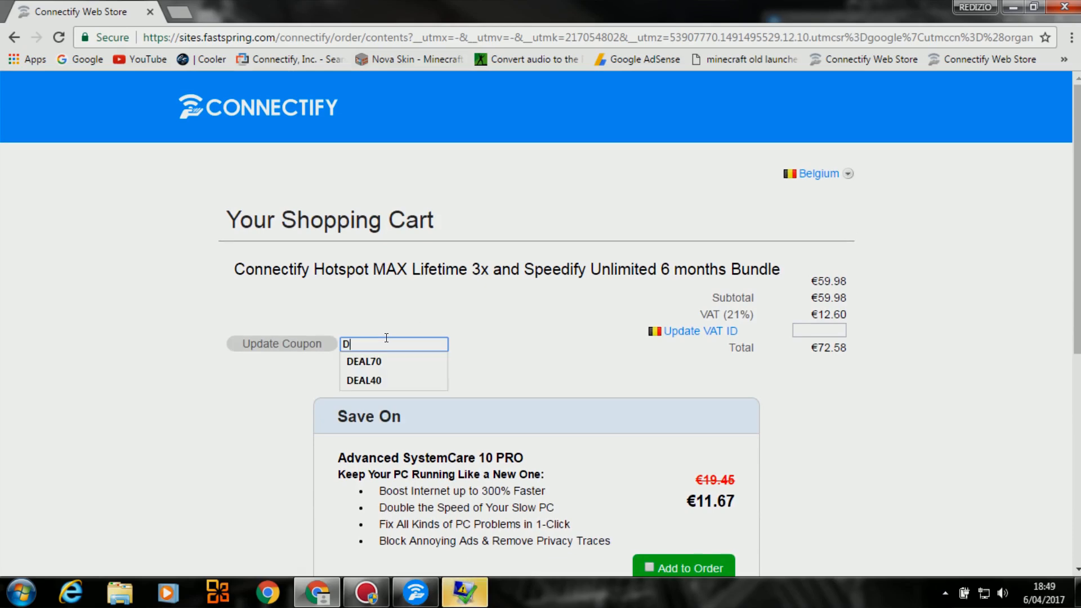
type("EAL")
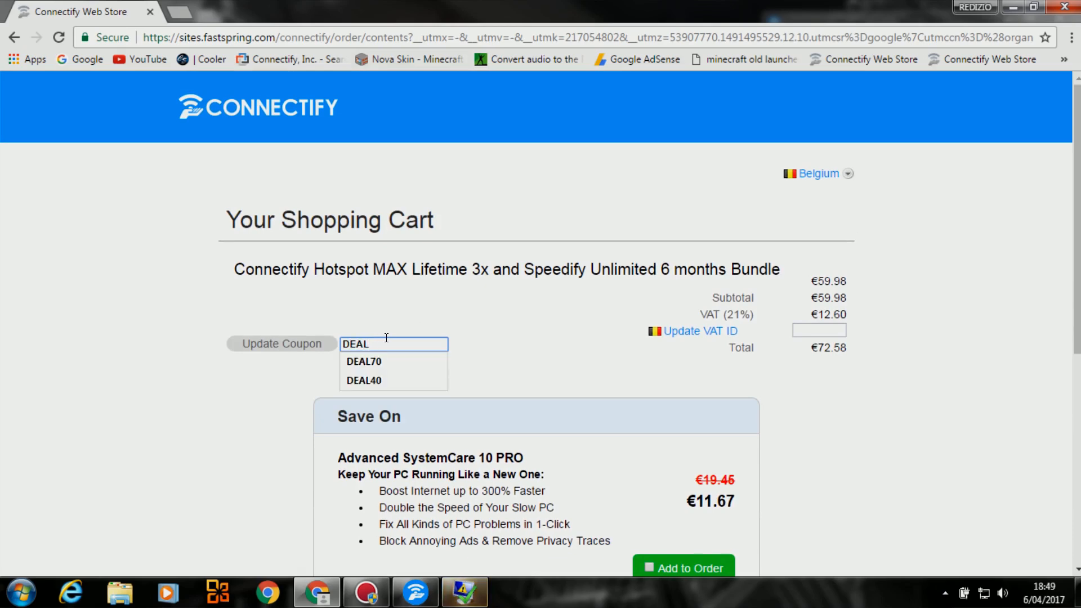
left_click(364, 362)
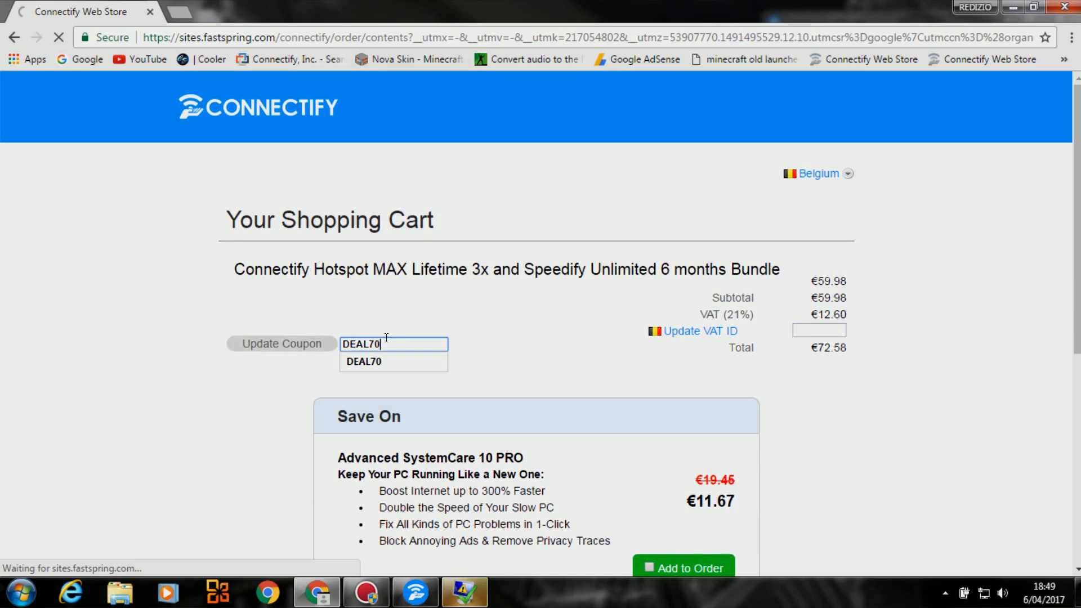
left_click(282, 343)
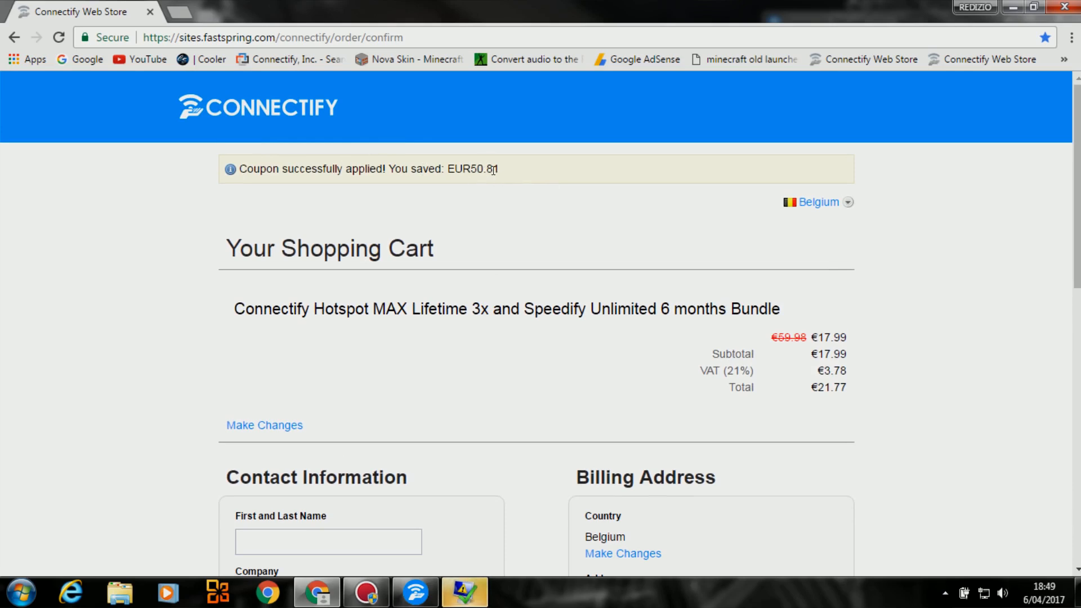
scroll("down", 3)
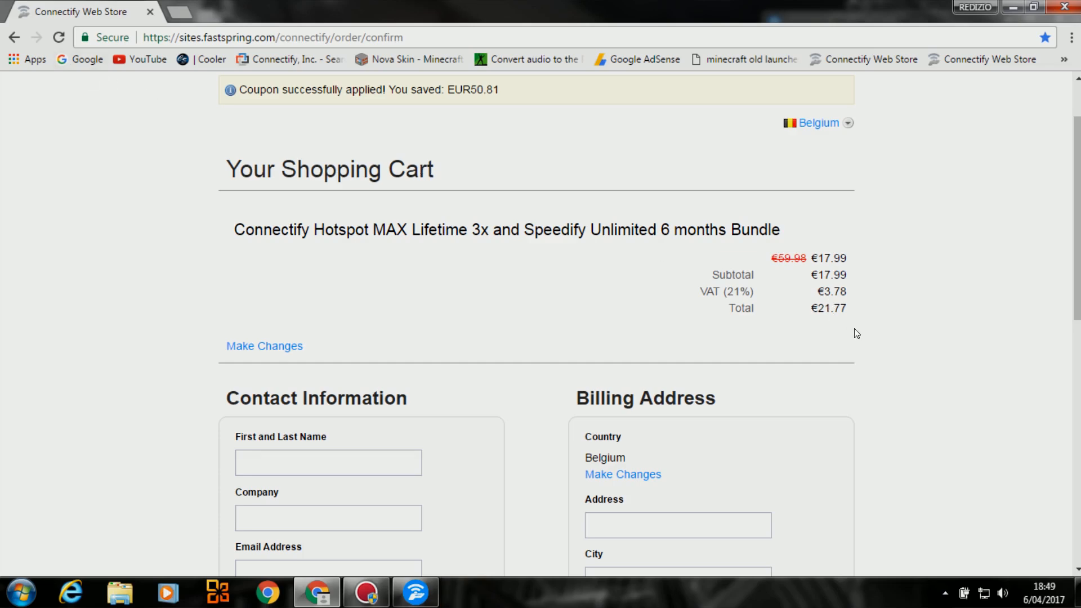
mouse_move(846, 338)
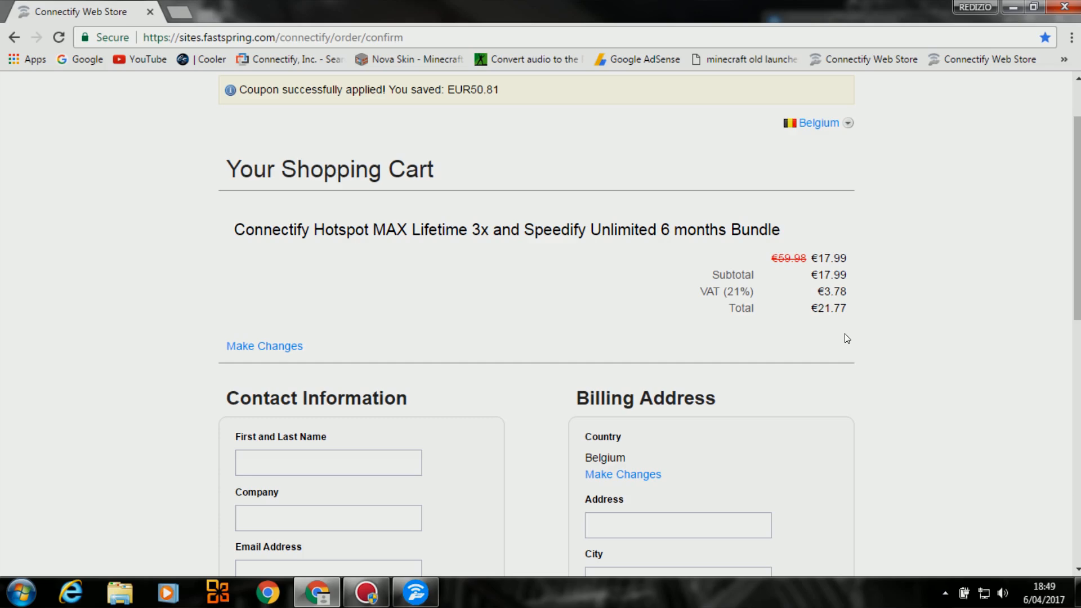
mouse_move(716, 245)
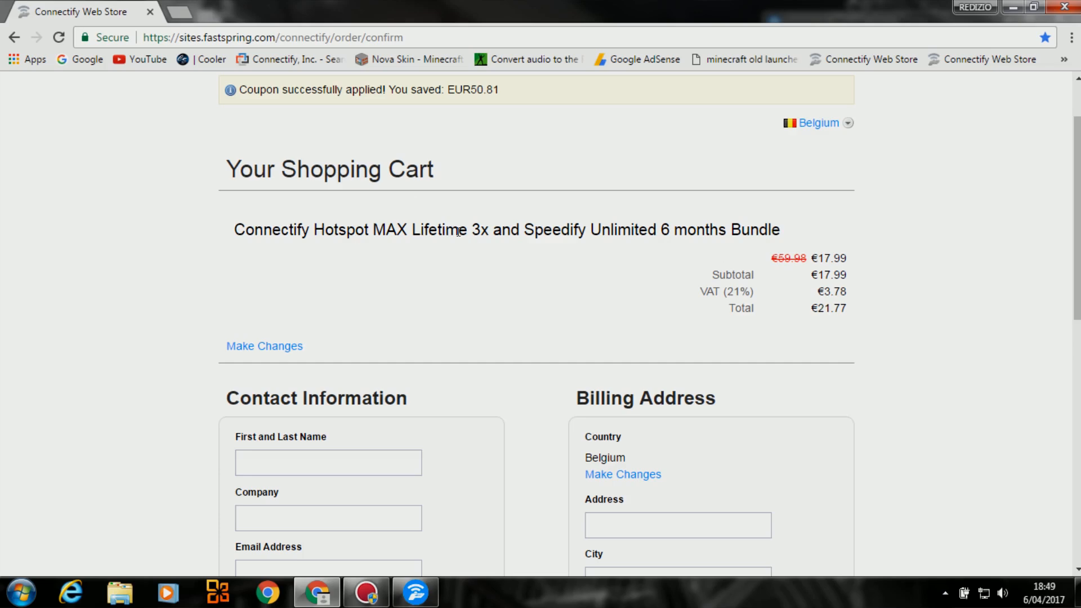
mouse_move(463, 248)
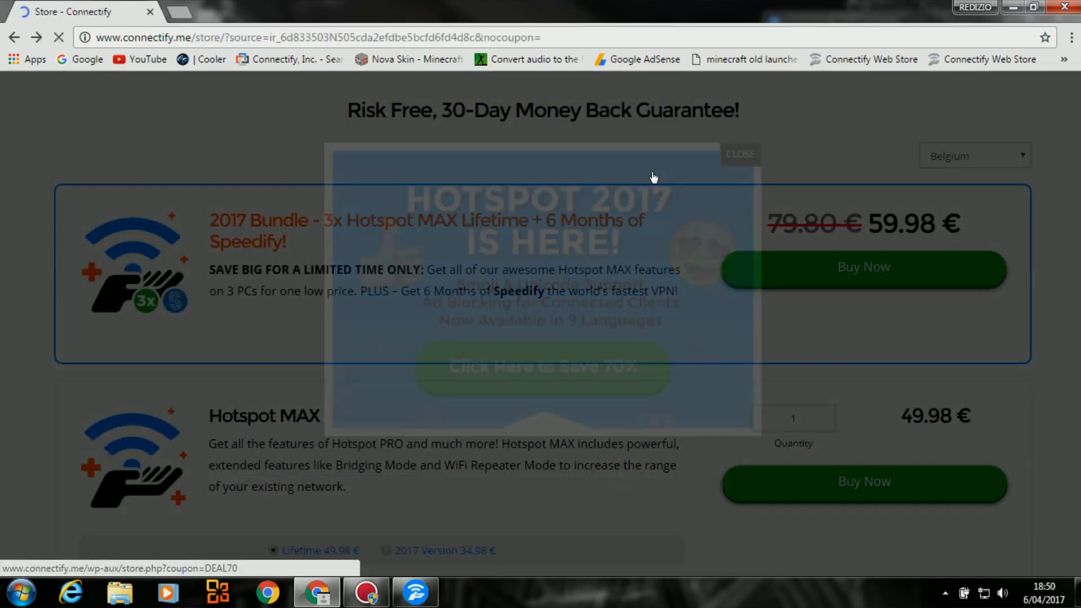
- Close the promotion popup and buy the single Hotspot MAX Lifetime license
left_click(741, 154)
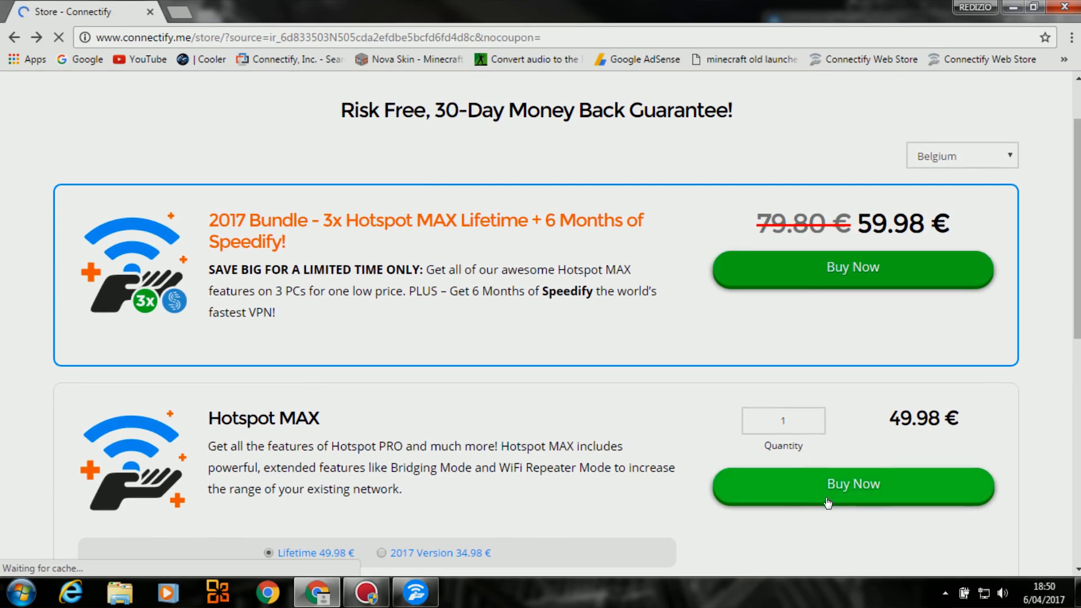
left_click(851, 483)
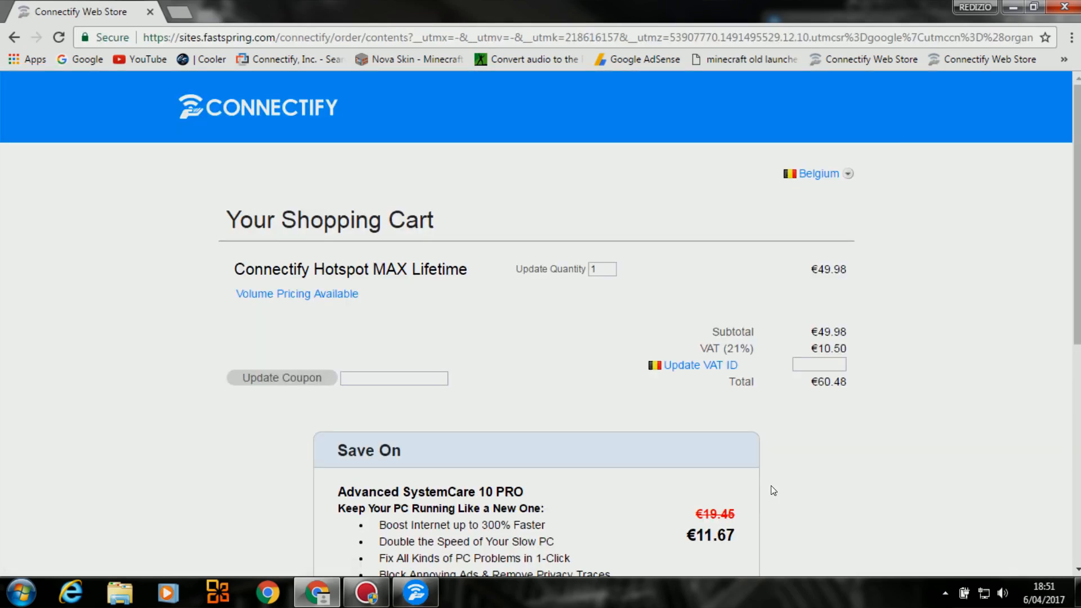
left_click(394, 378)
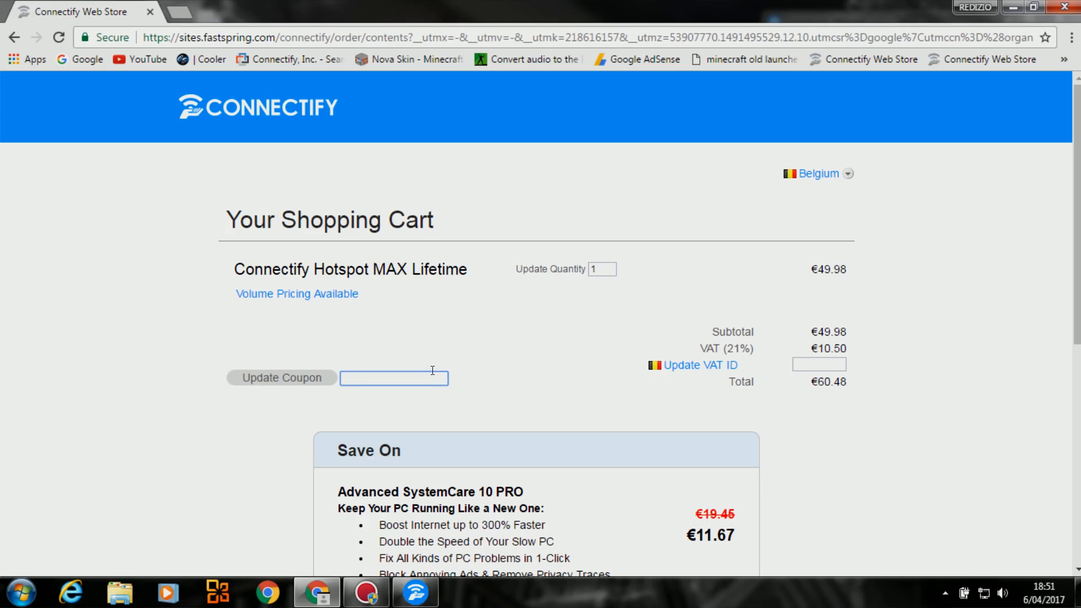
- Apply coupon DEAL70 for an €18.14 total and return to the store page
type("DEAL")
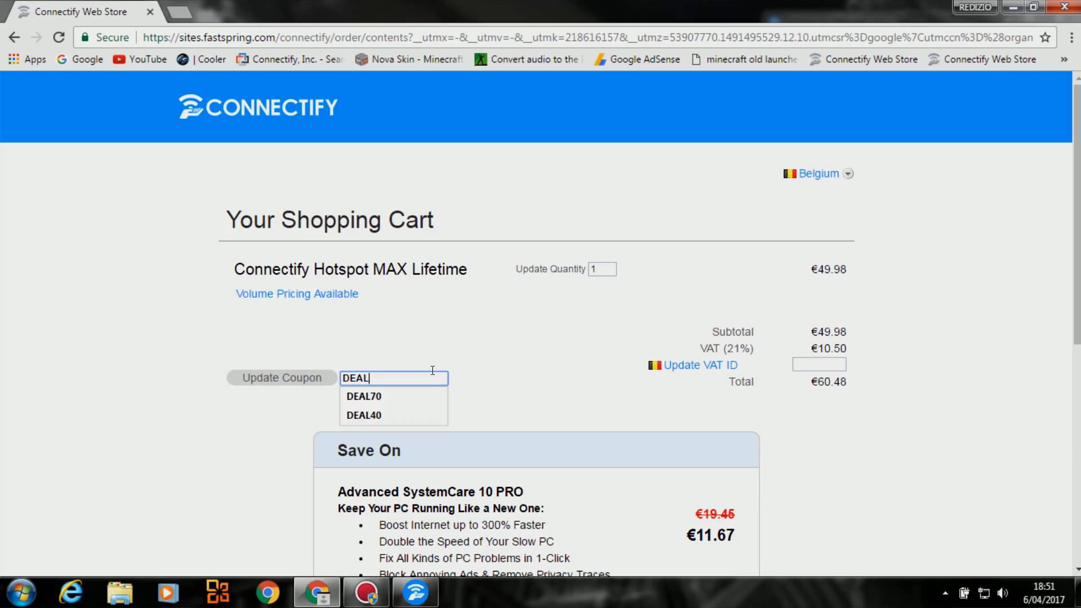
left_click(364, 396)
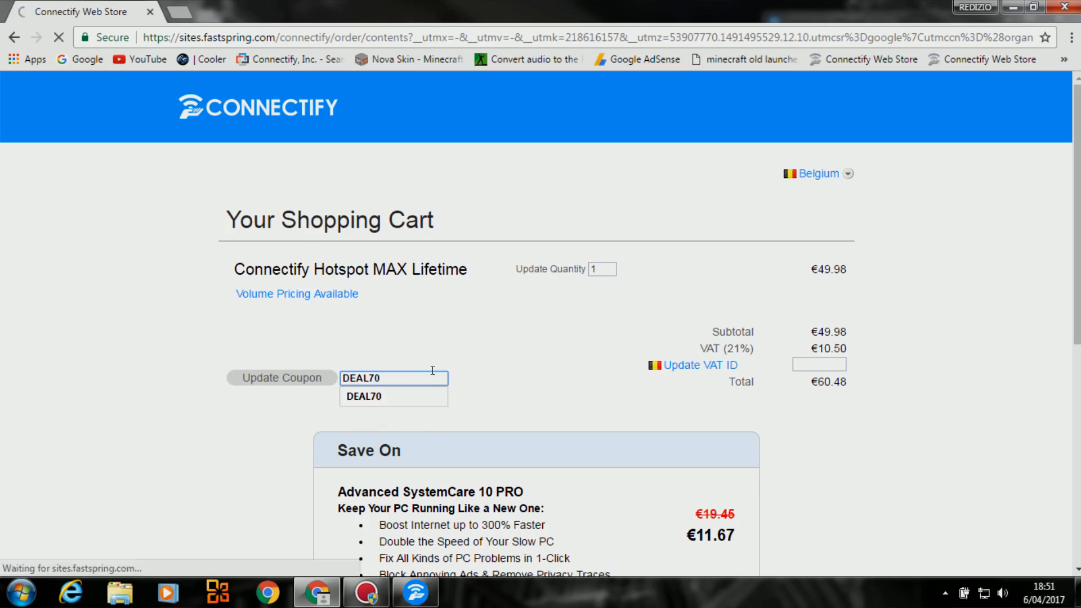
left_click(282, 378)
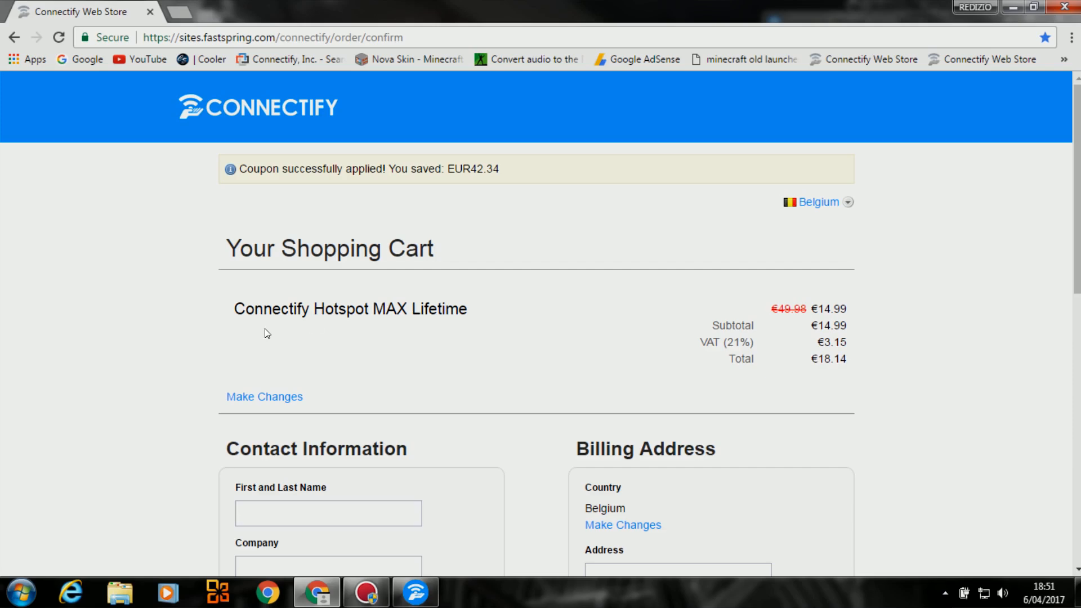
mouse_move(415, 326)
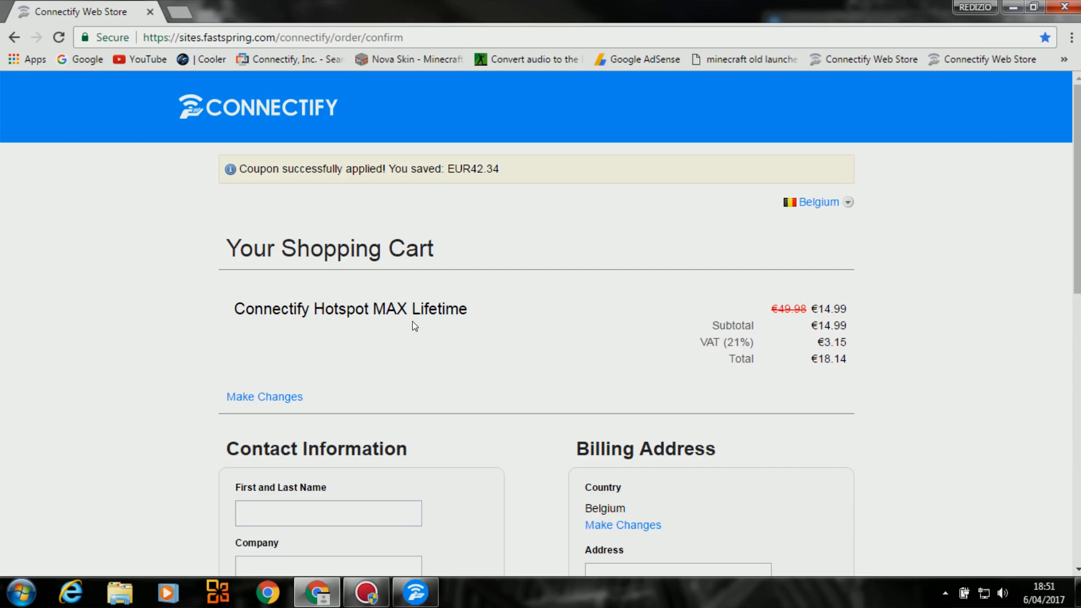
left_click(14, 37)
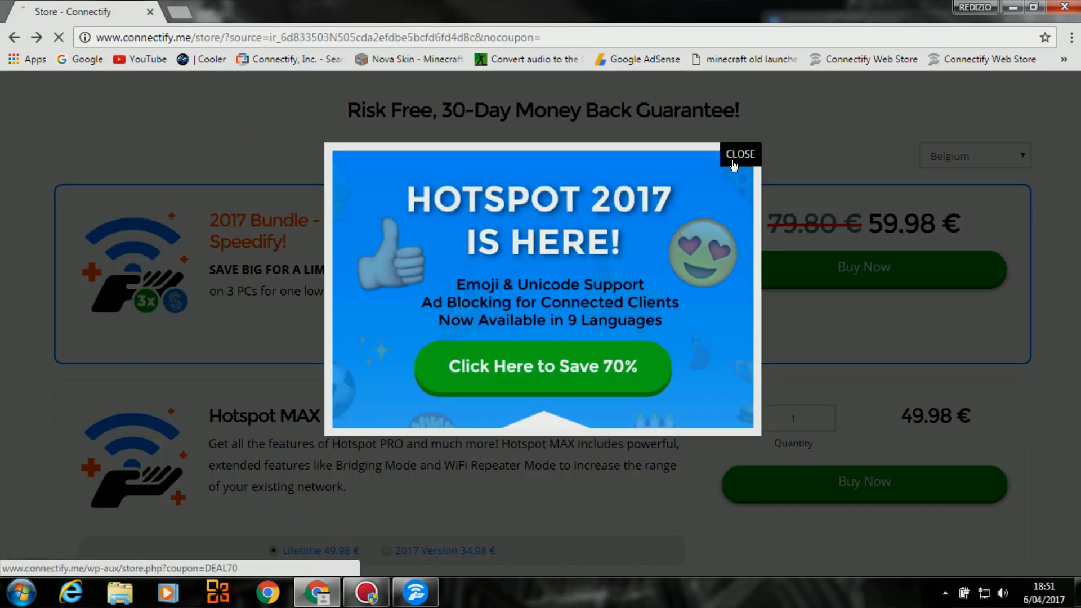
- Add Connectify Hotspot PRO Lifetime to the cart with the coupon applied, totalling €12.69
left_click(740, 154)
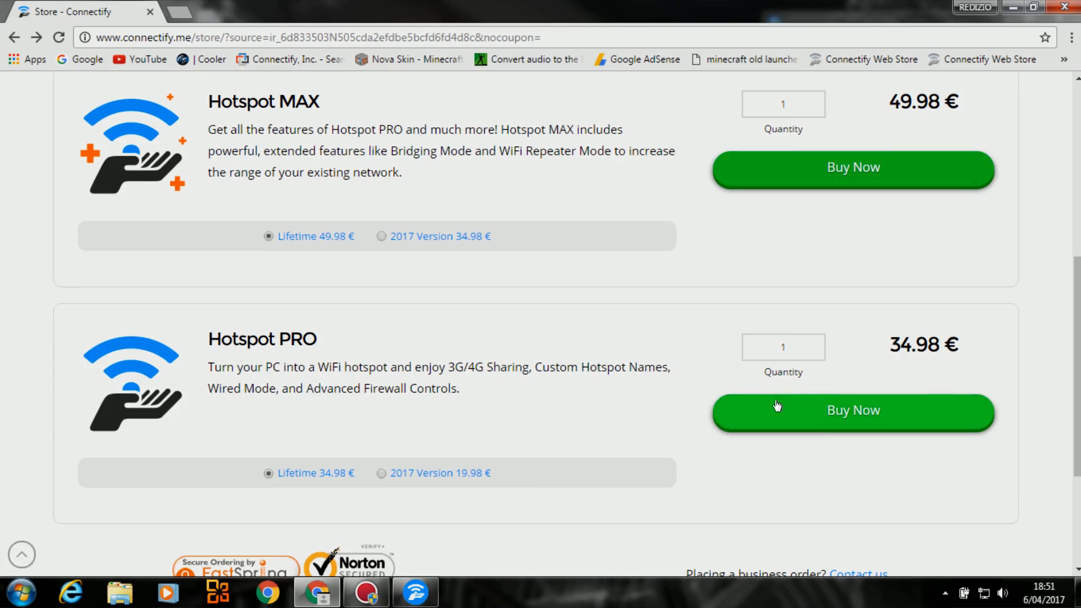
left_click(852, 410)
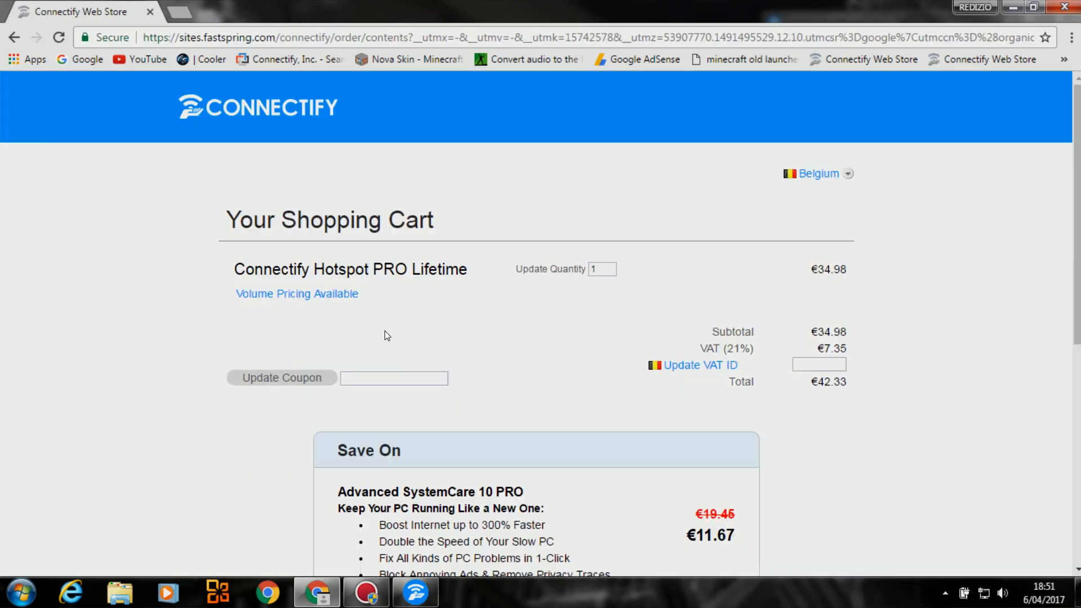
left_click(282, 378)
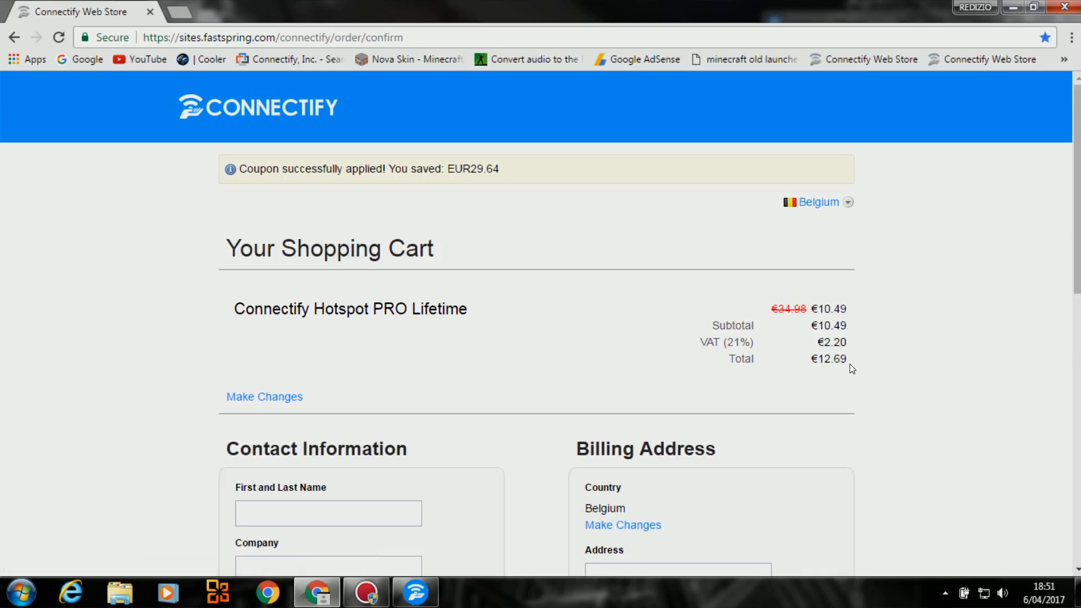
mouse_move(828, 354)
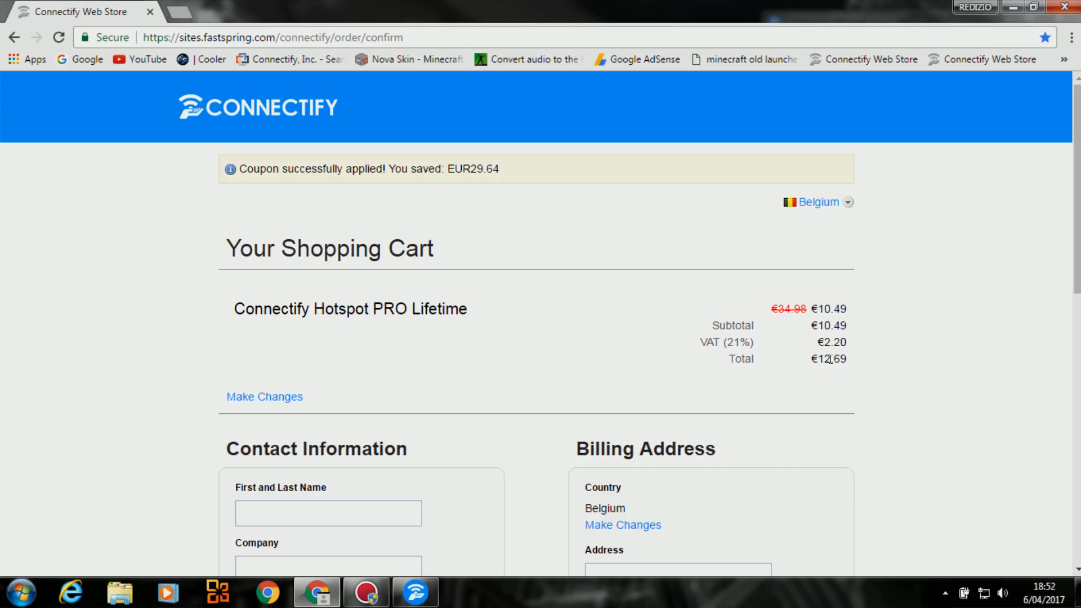
mouse_move(822, 344)
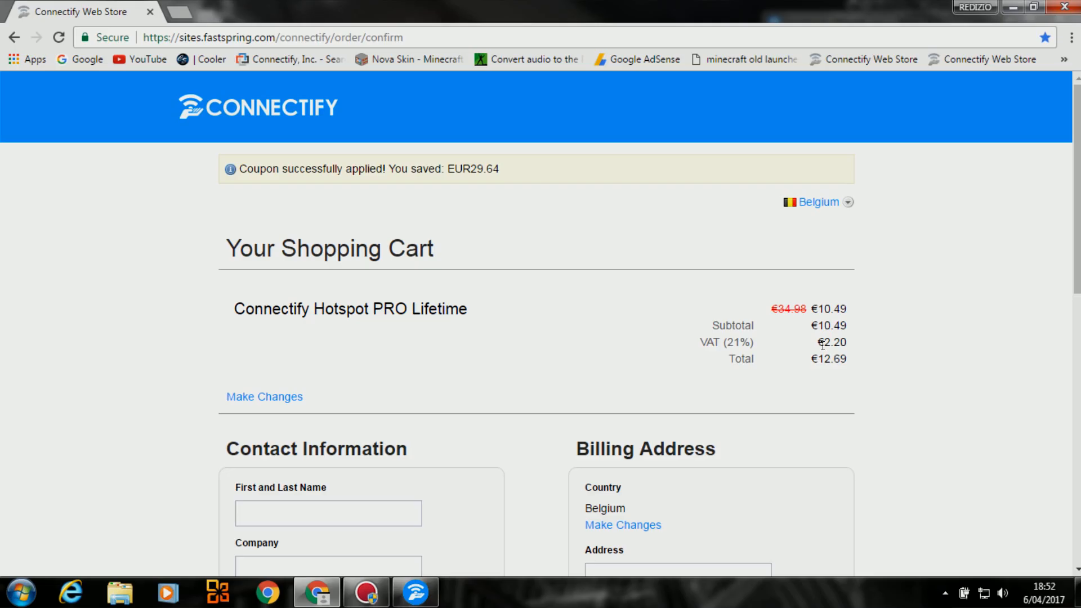
mouse_move(579, 280)
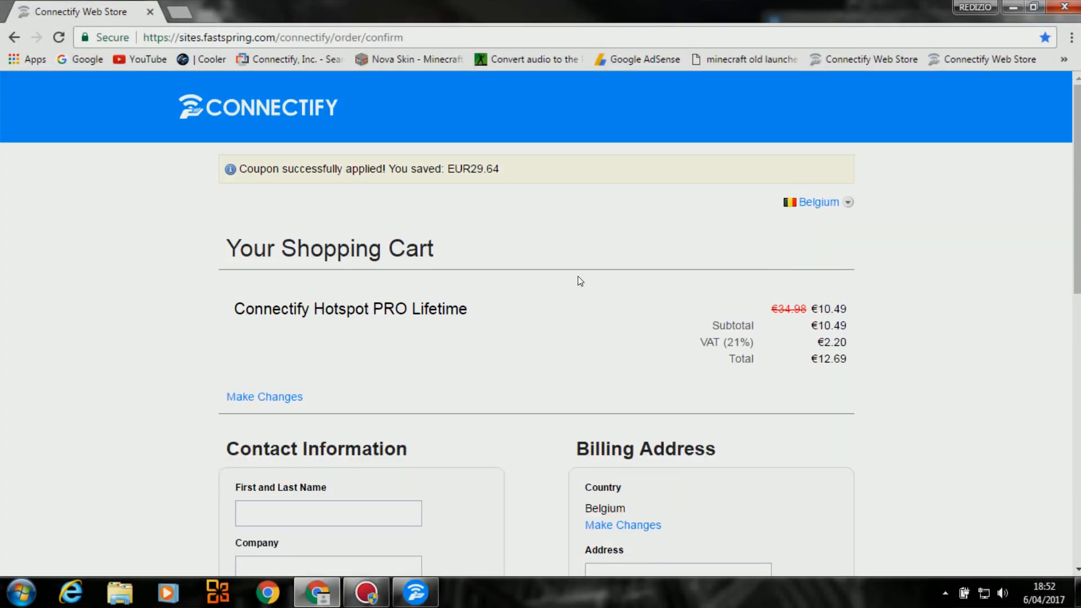
- Scroll through the contact and billing forms below the cart
scroll("down", 3)
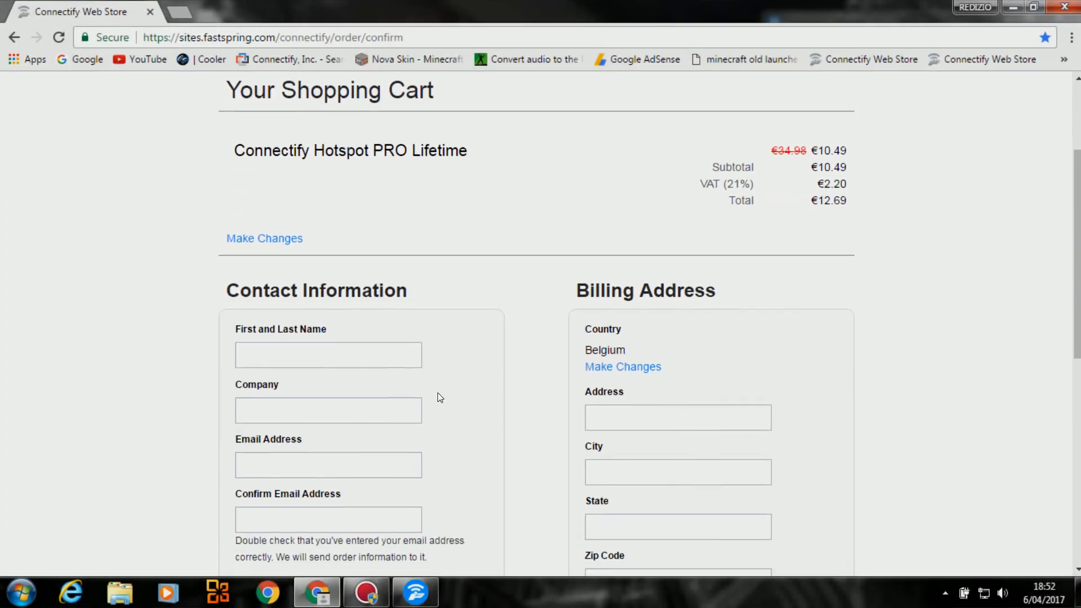
scroll("down", 3)
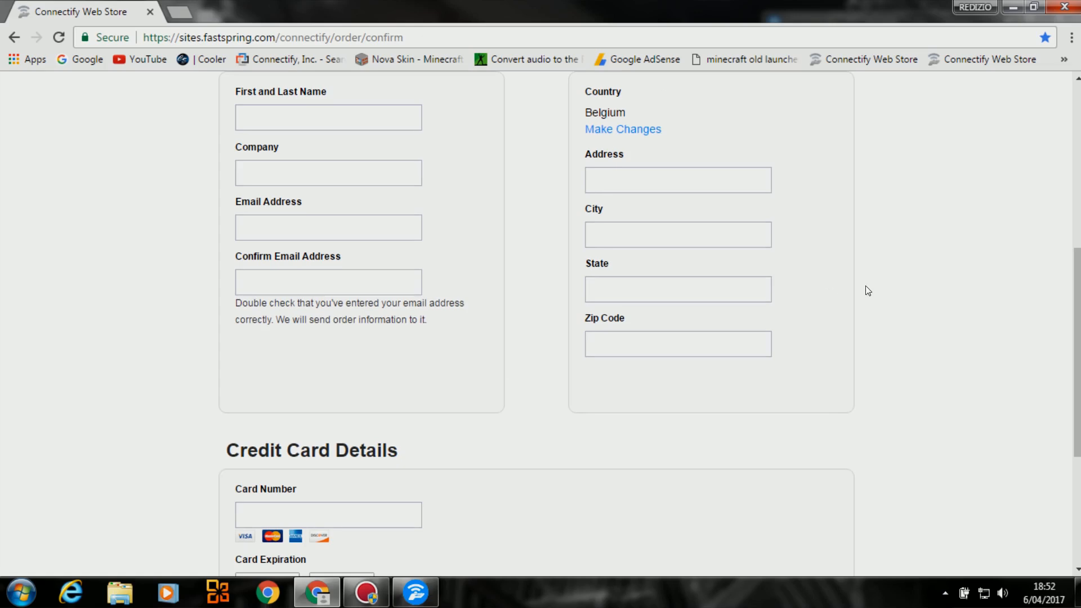
scroll("up", 3)
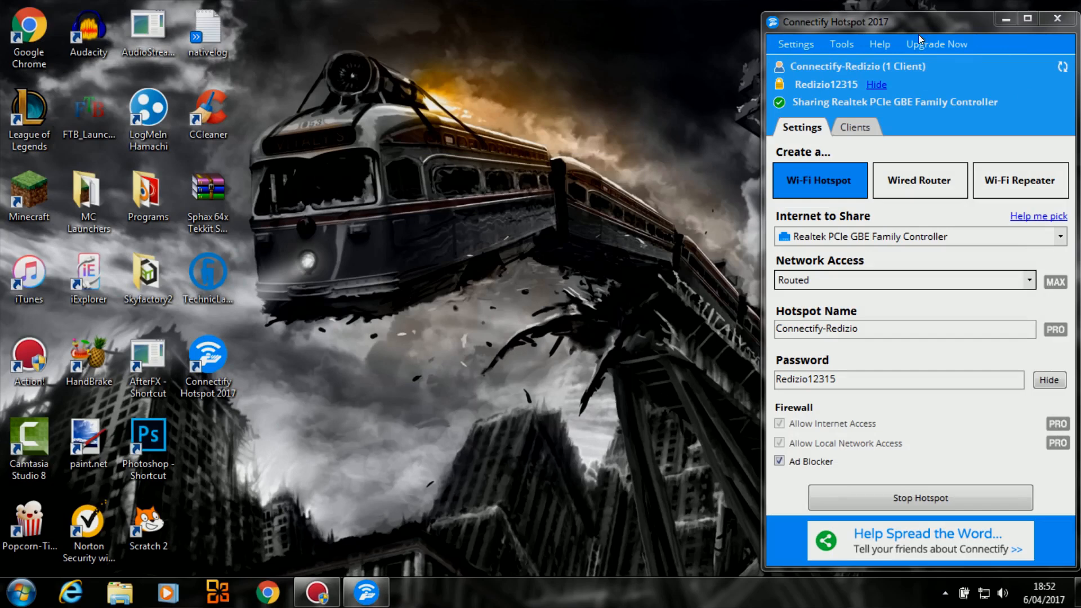
mouse_move(842, 44)
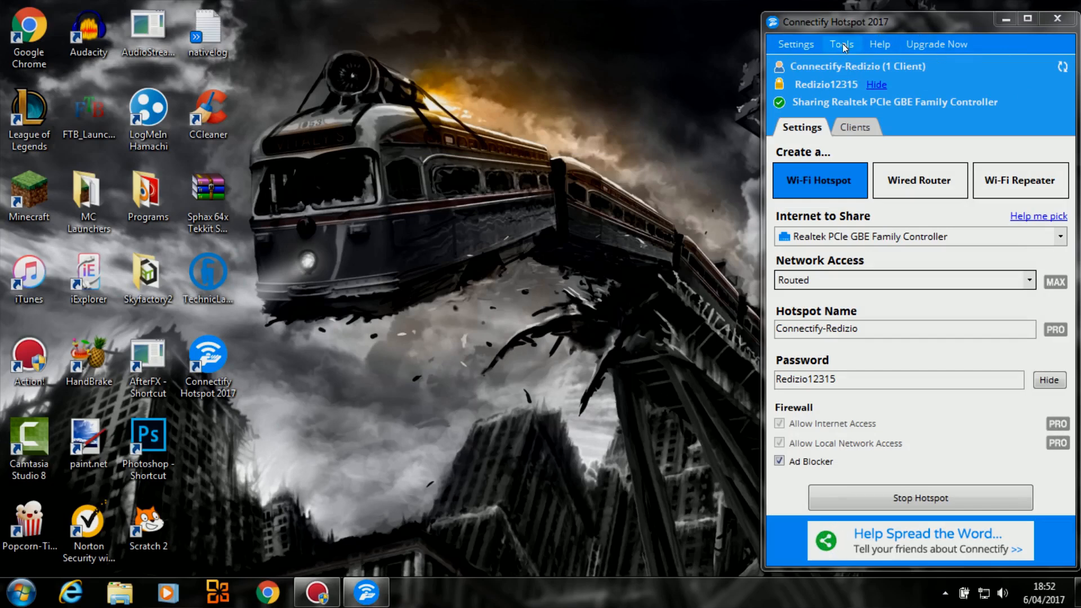
- Begin activation as an existing buyer and sign in with the 'redizio' account
left_click(840, 44)
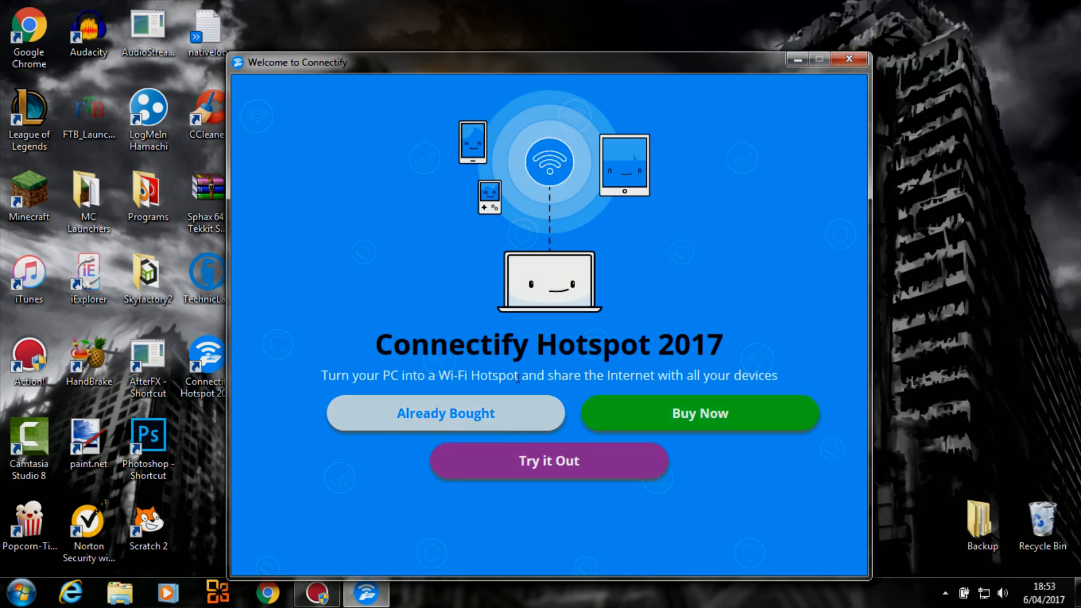
left_click(446, 413)
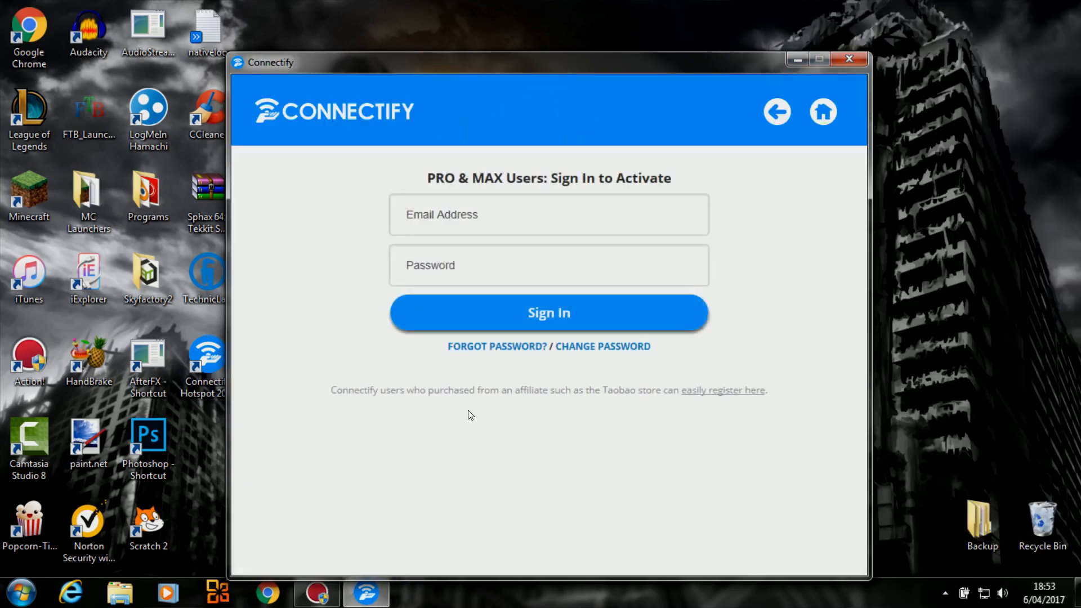
left_click(549, 214)
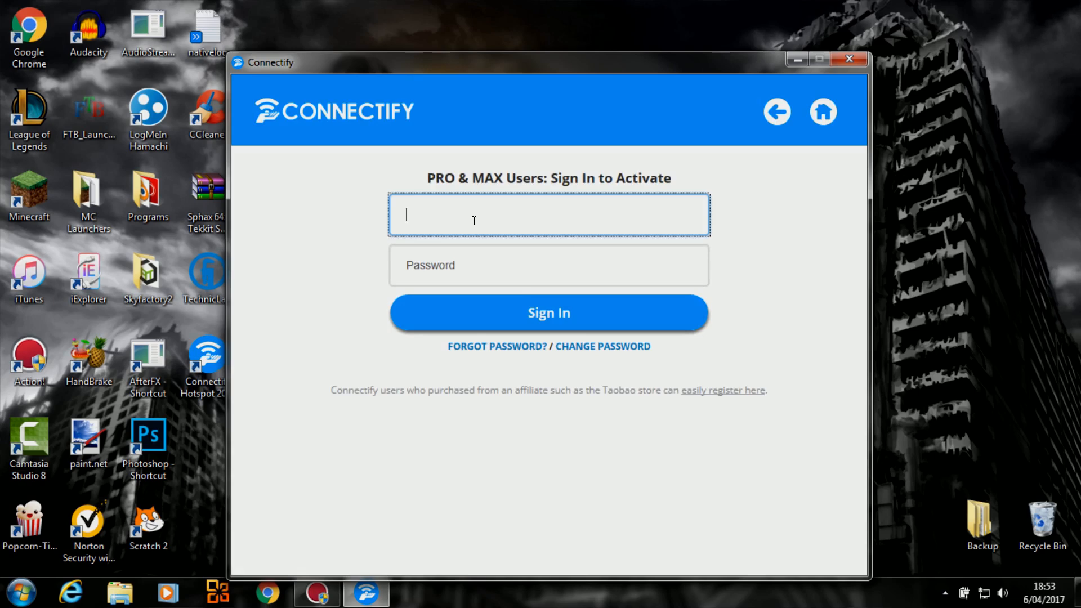
type("redizio")
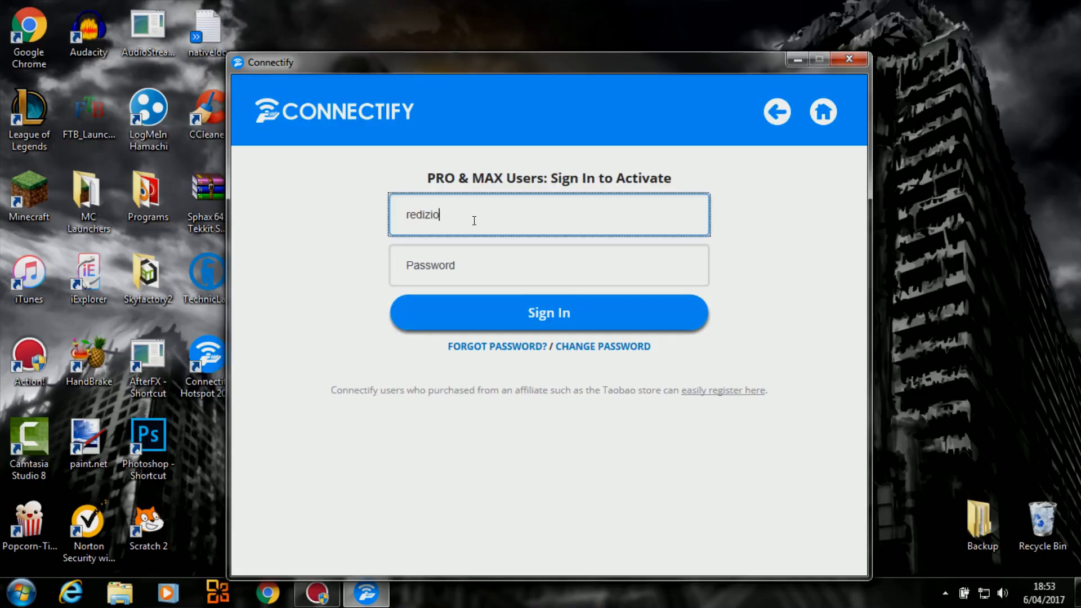
left_click(549, 312)
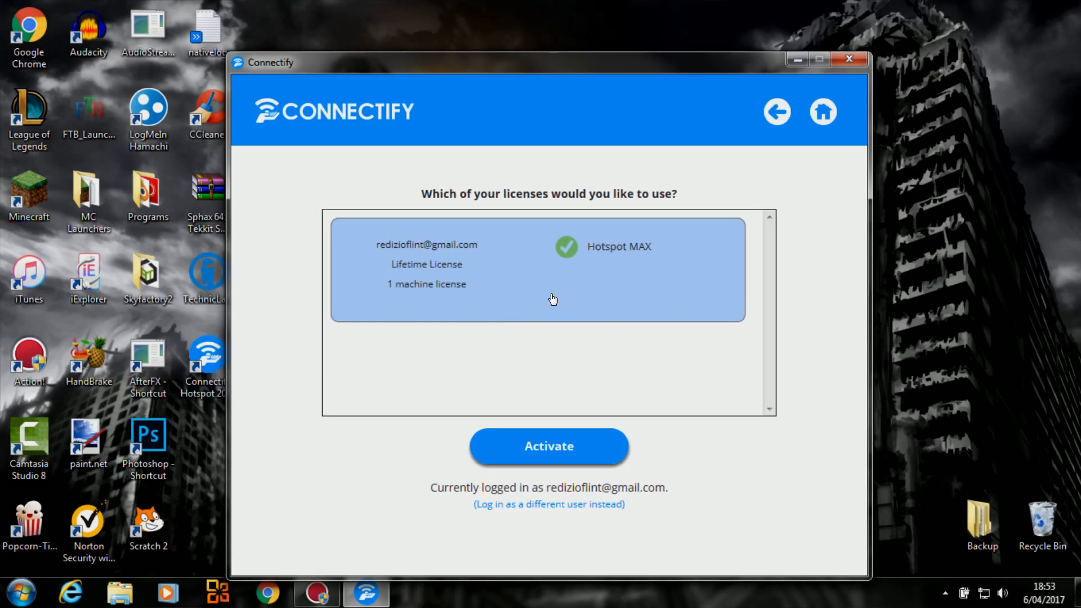
mouse_move(533, 282)
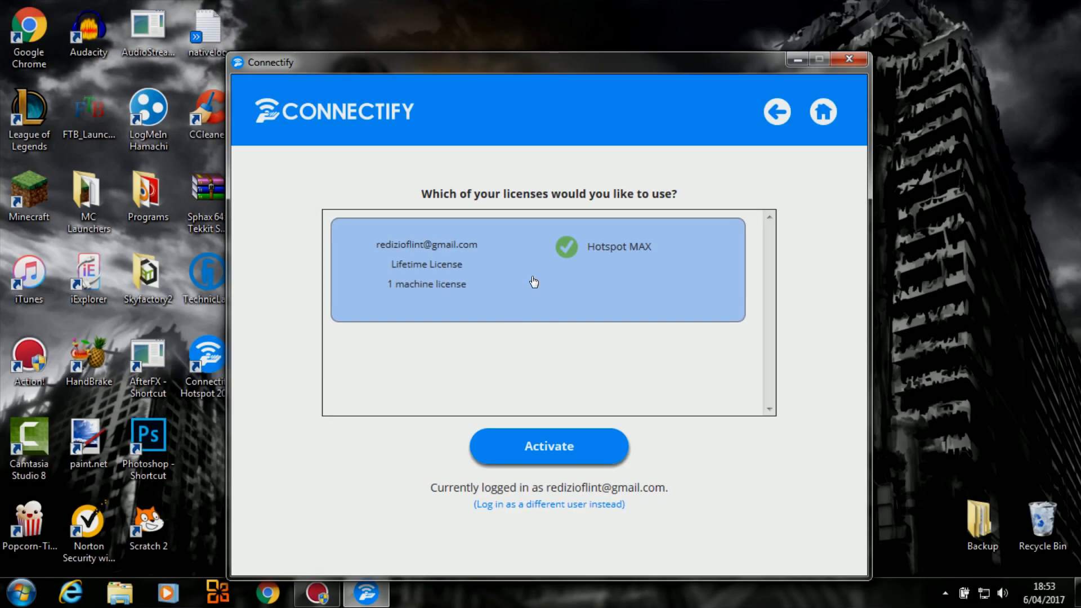
- Activate the Hotspot MAX lifetime license and relaunch Connectify with it
left_click(548, 446)
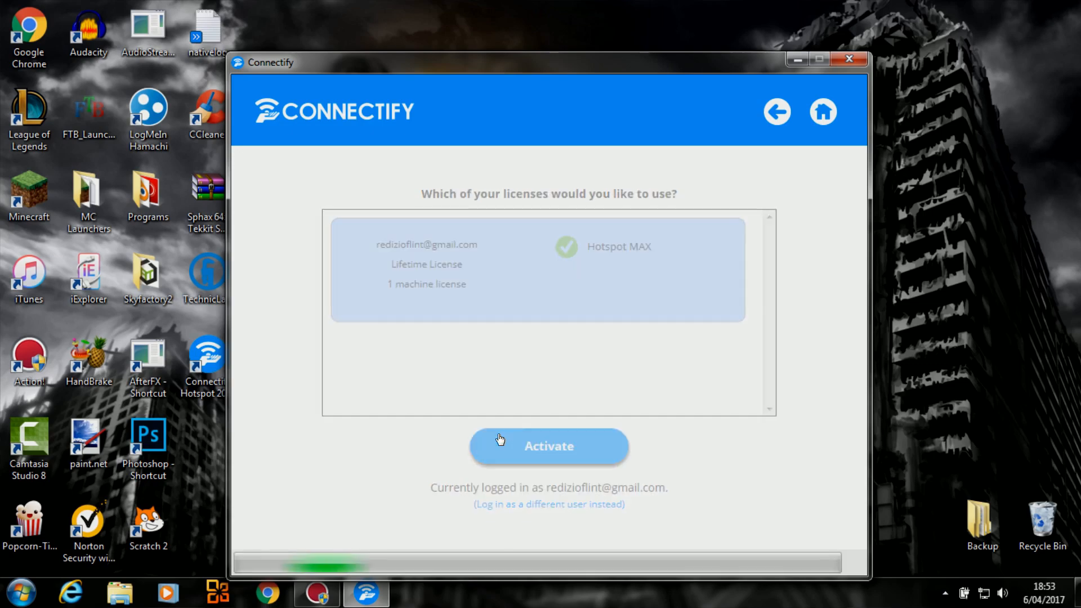
left_click(549, 446)
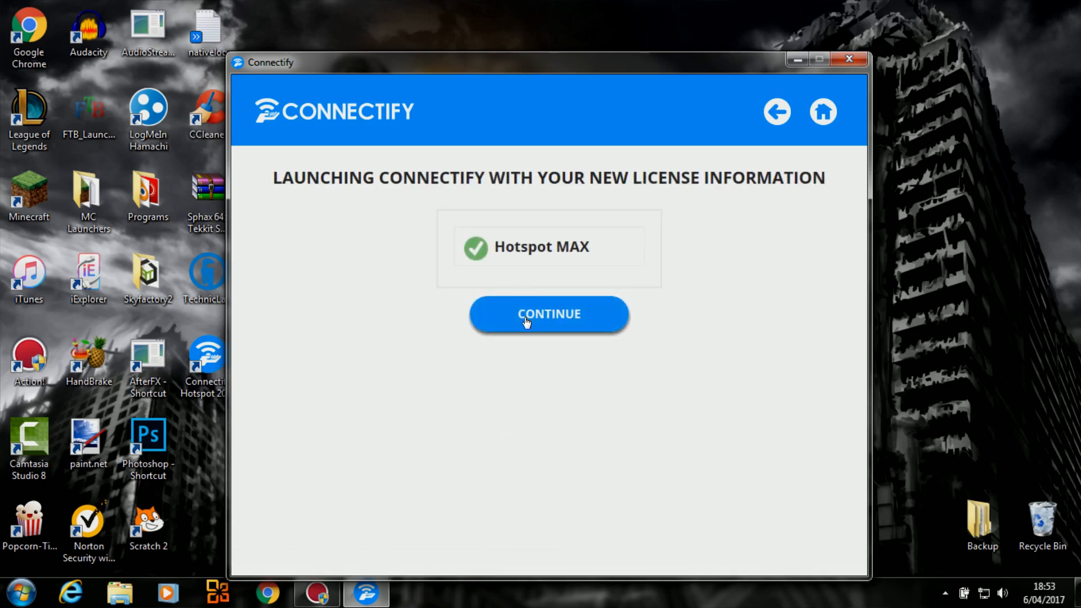
left_click(549, 314)
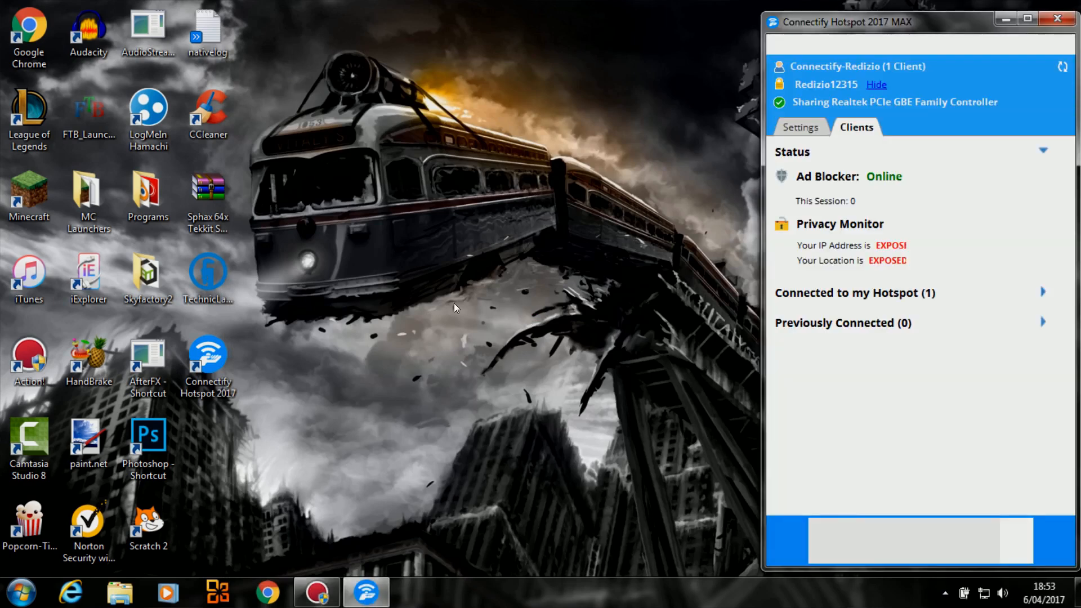
- Review Wired Router and Wi-Fi Repeater modes in Settings, returning to Wi-Fi Hotspot mode
left_click(801, 128)
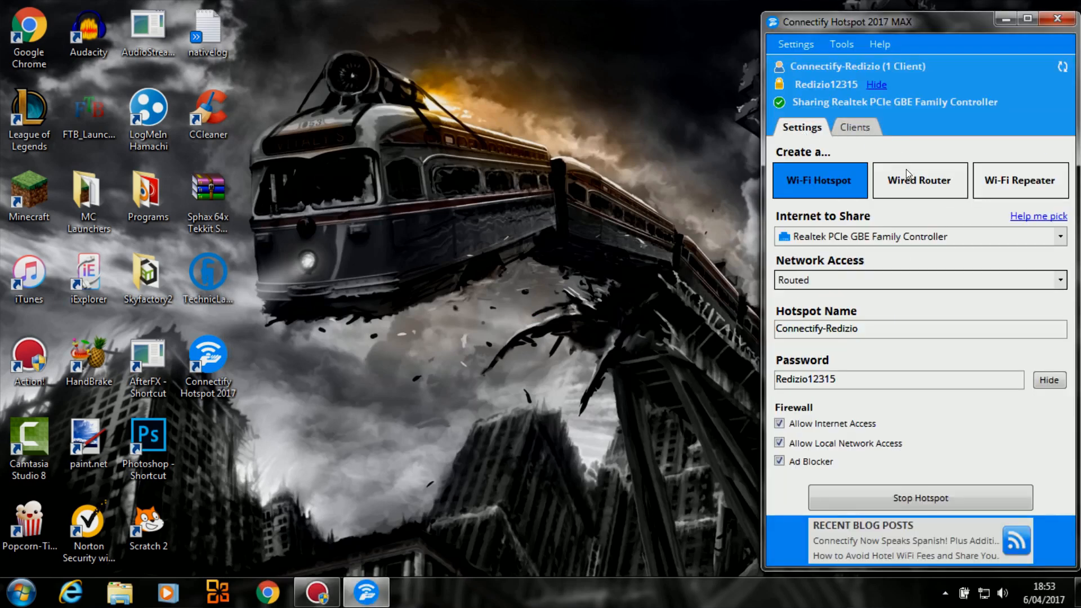
left_click(921, 180)
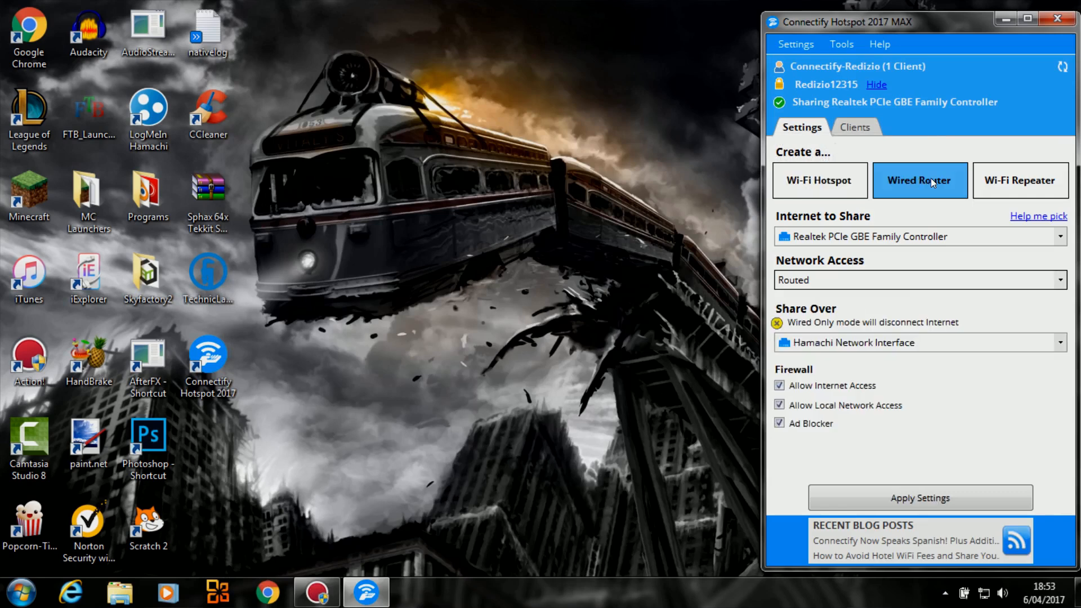
left_click(1021, 180)
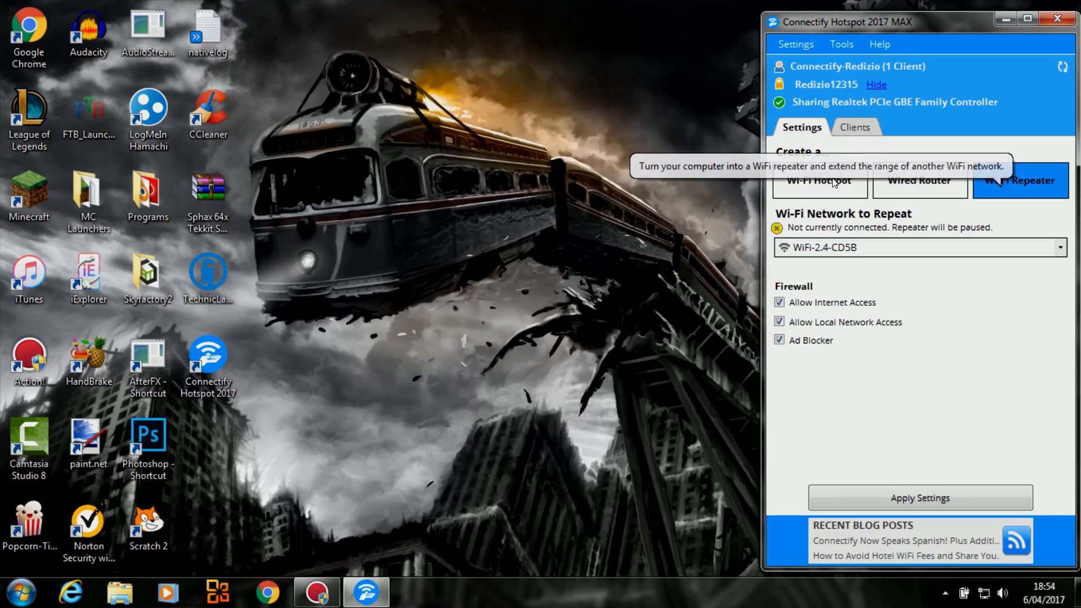
left_click(920, 180)
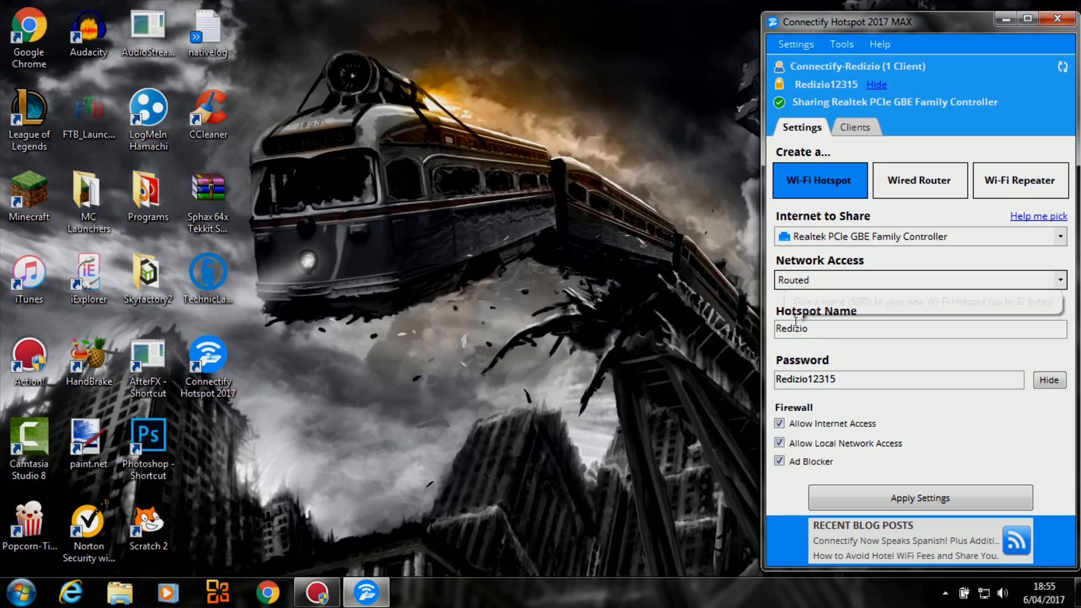
mouse_move(906, 149)
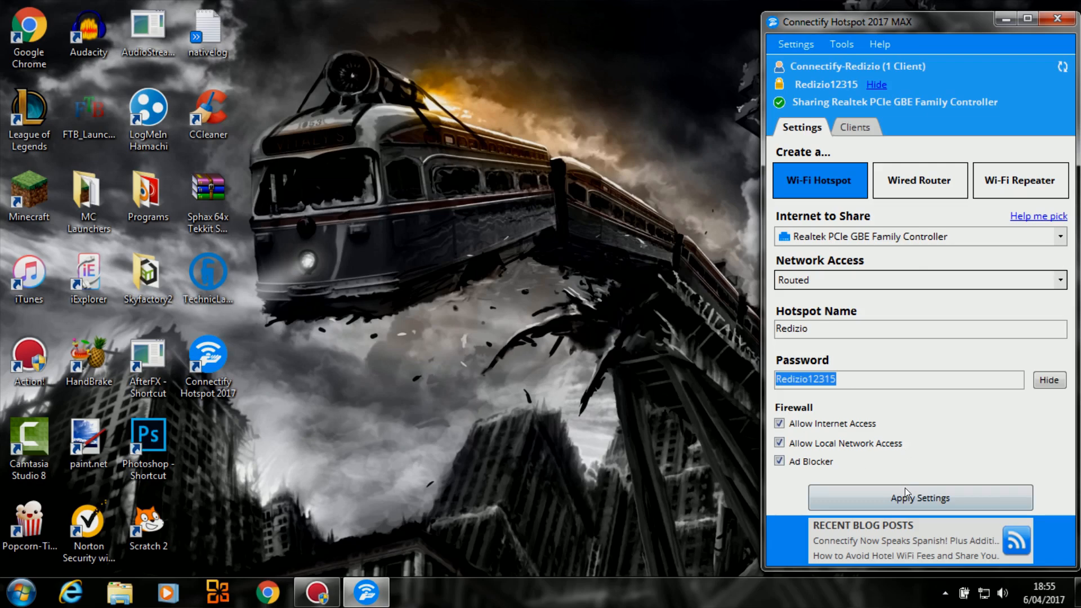
- Apply the settings so the hotspot runs under the new name Redizio
left_click(920, 497)
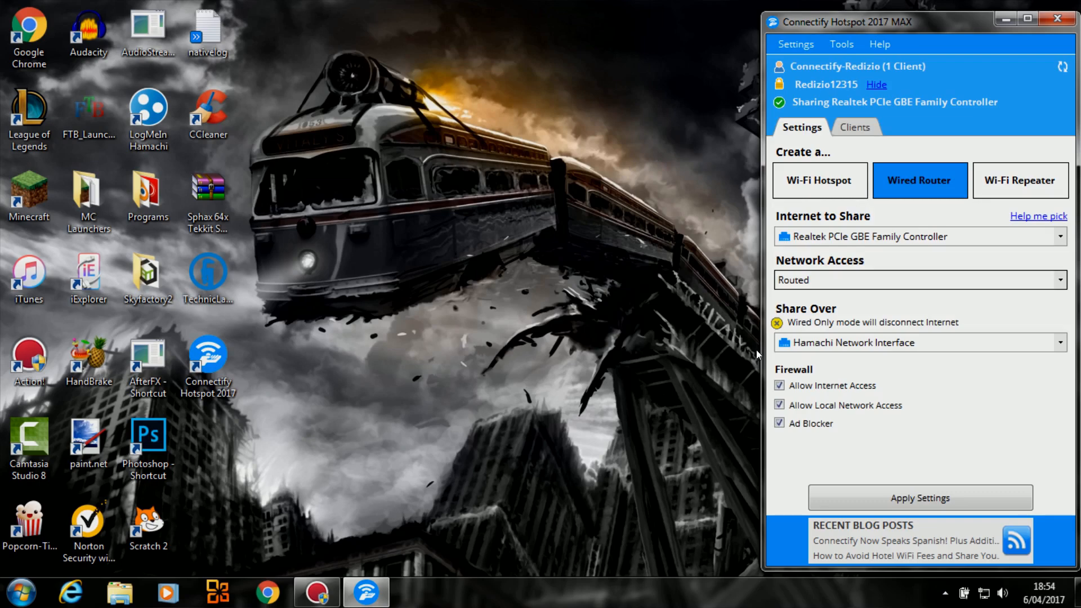
left_click(855, 127)
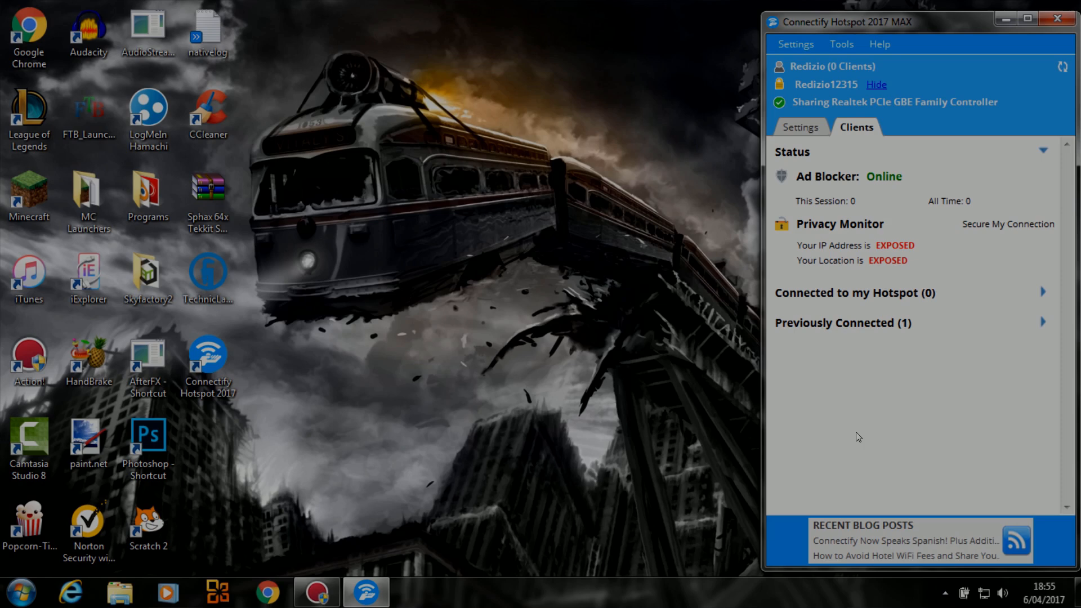